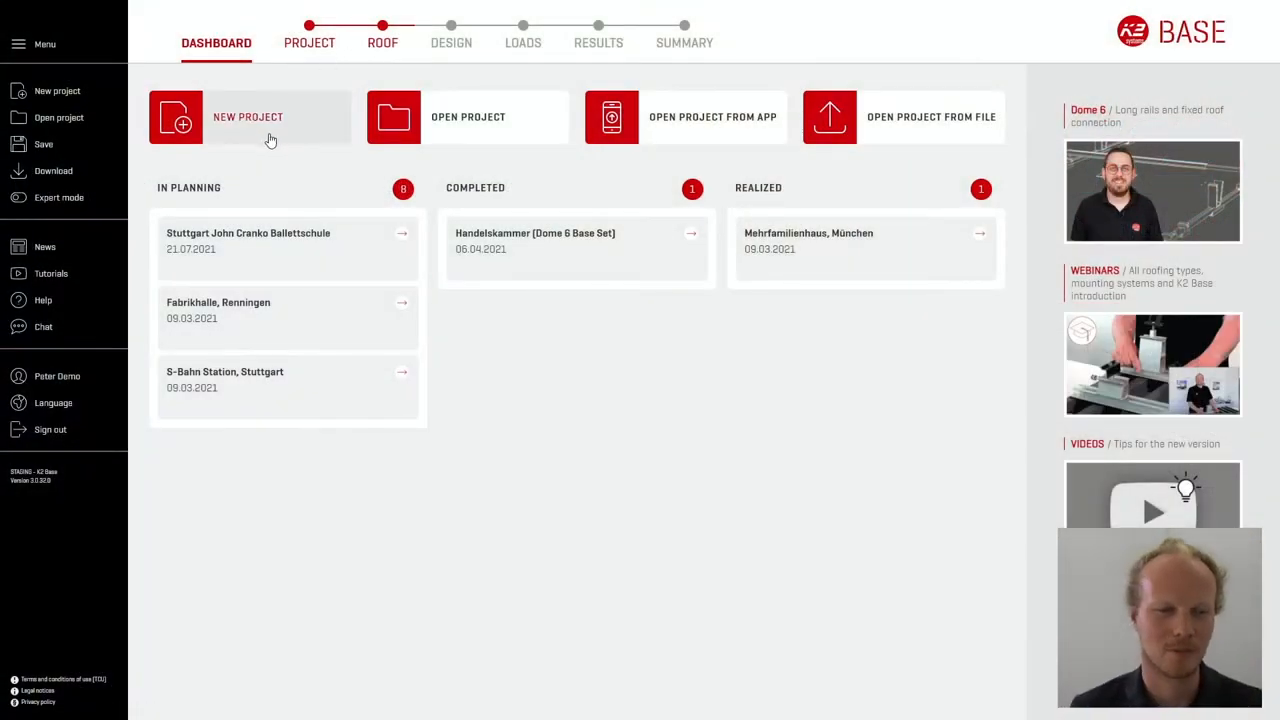
# Start a new project from the Dashboard, triggering the unsaved-data warning
pyautogui.click(248, 116)
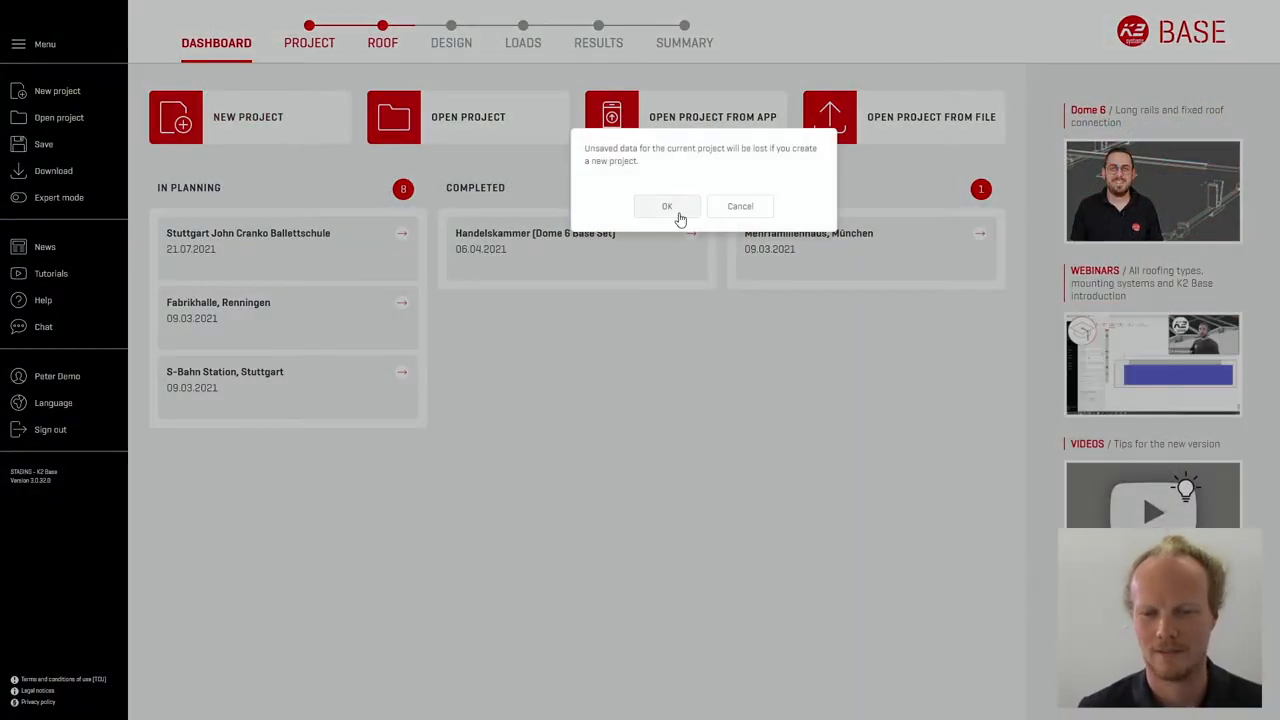
pyautogui.click(667, 206)
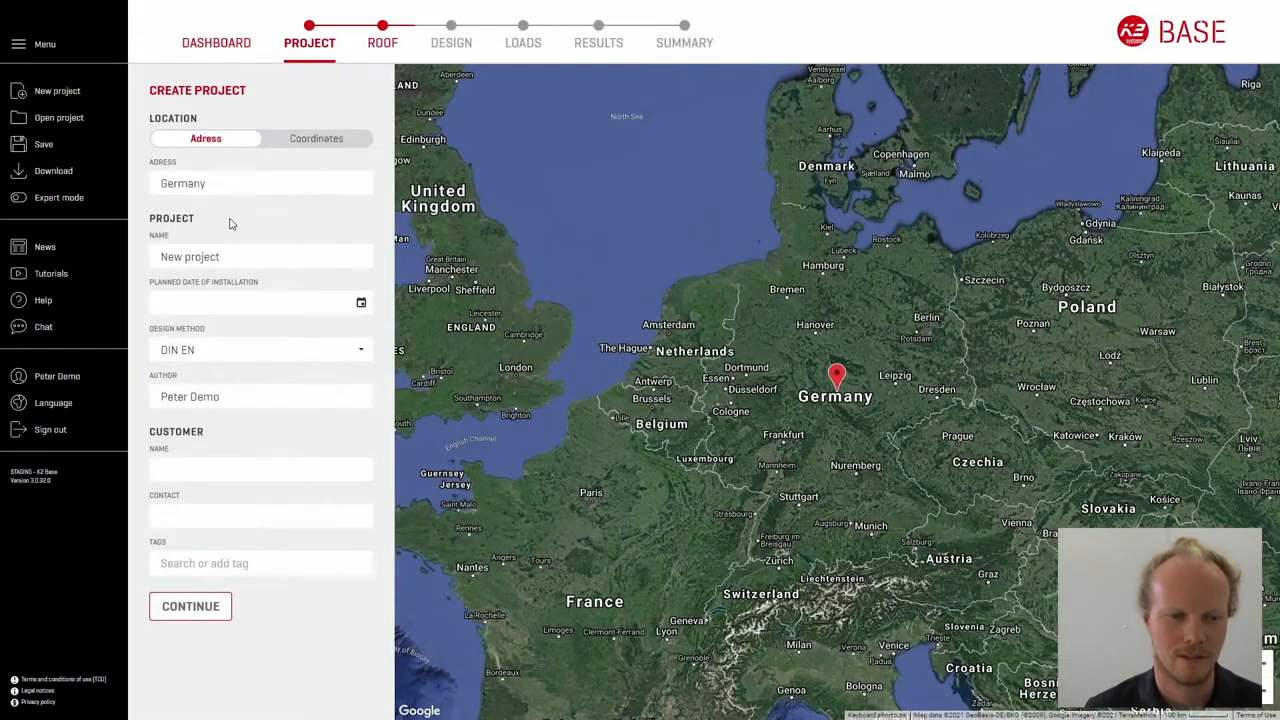
pyautogui.write('200')
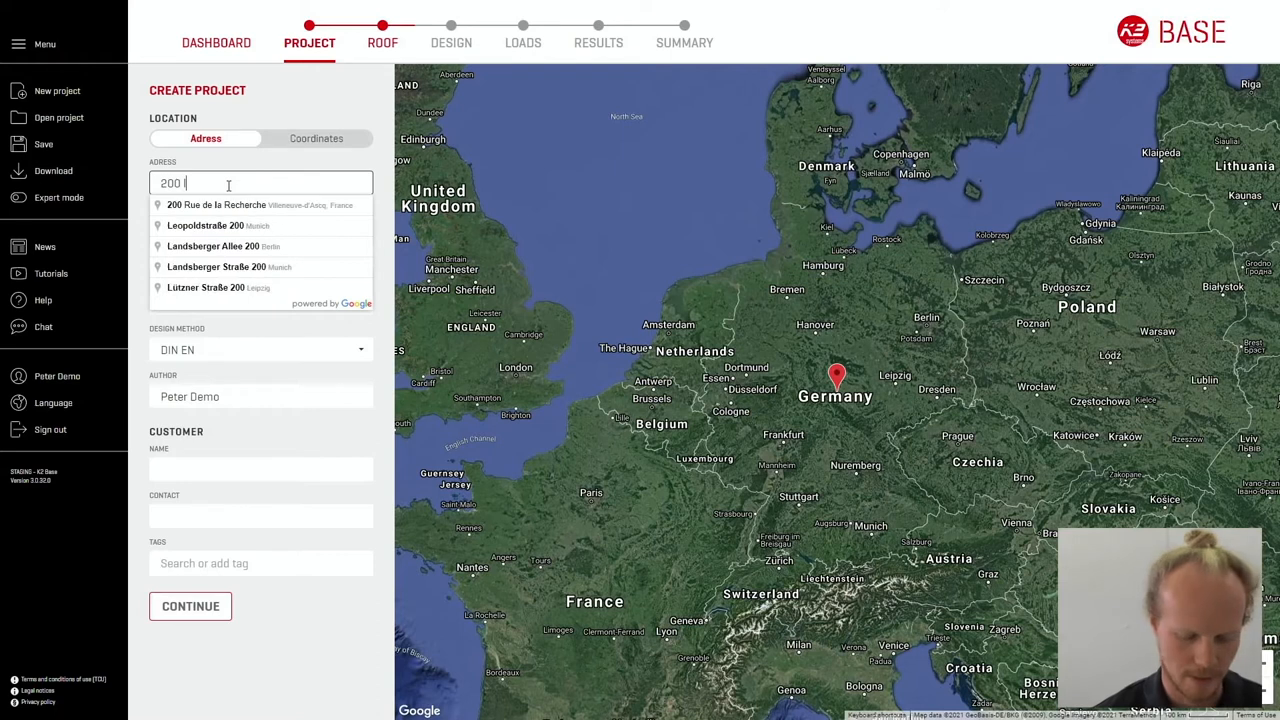
pyautogui.write('lyndhus')
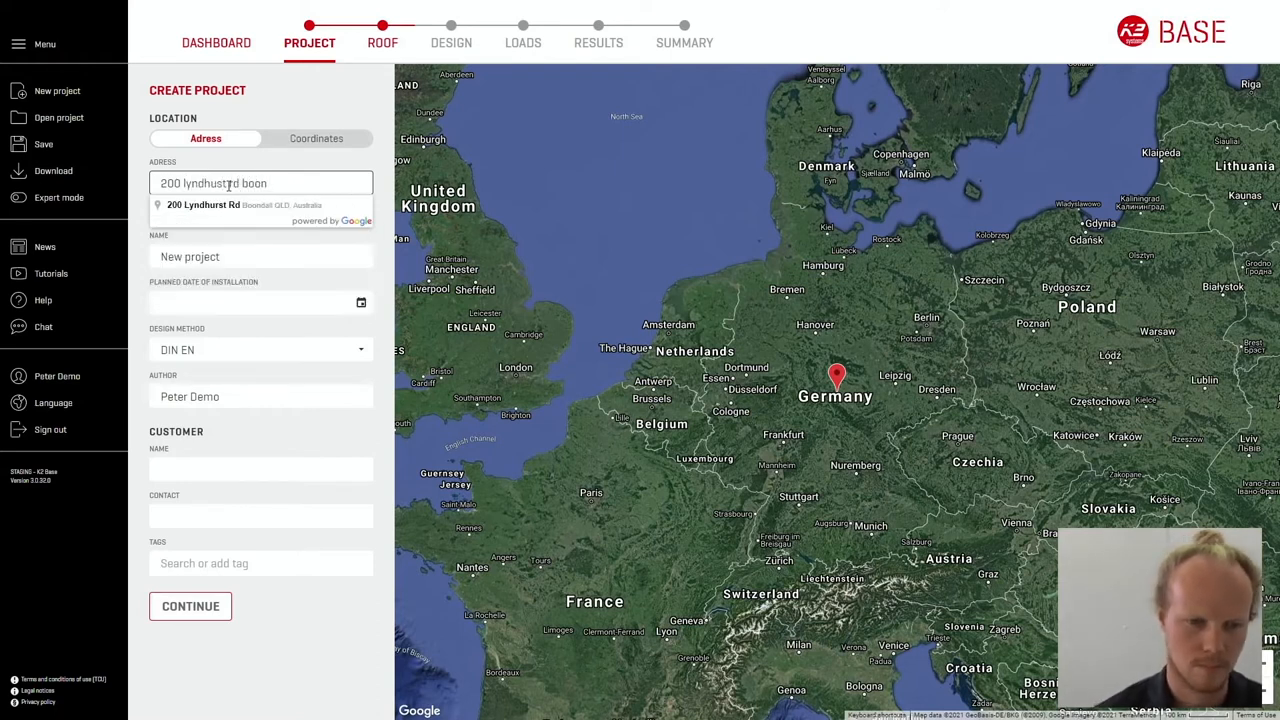
pyautogui.click(260, 205)
pyautogui.write('T')
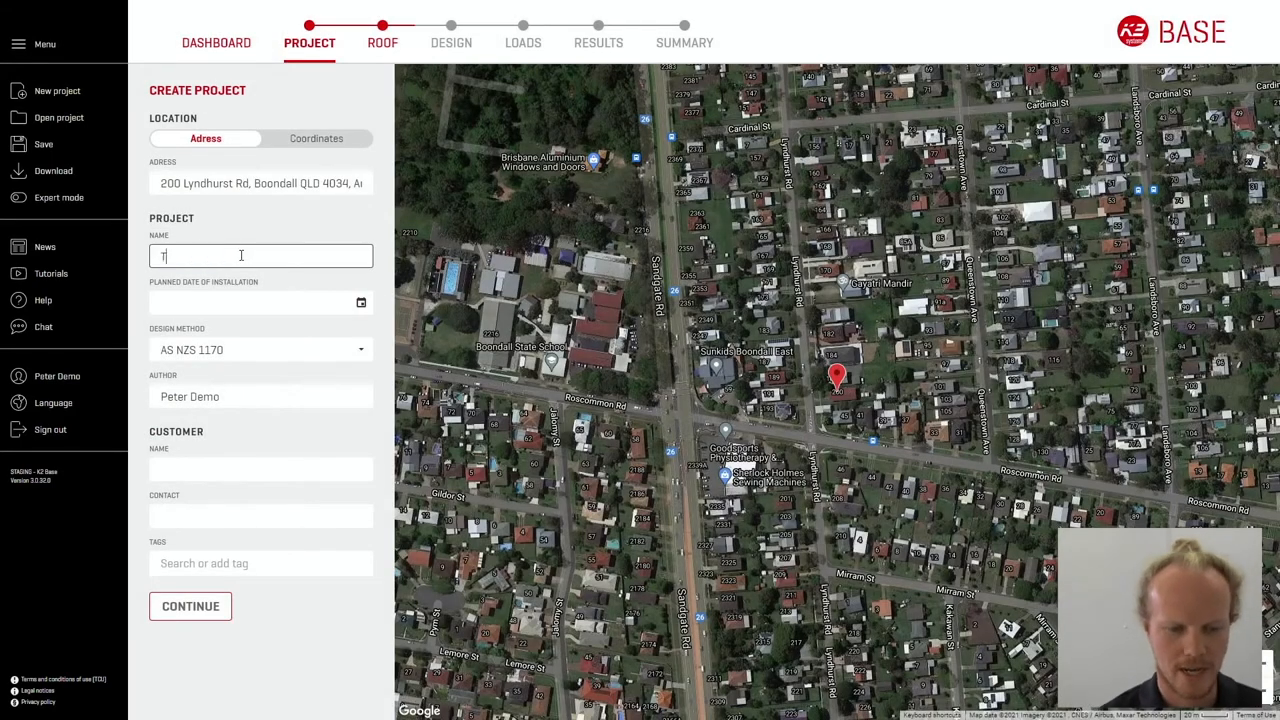
# Name the project 'Tile Boondall' with customer 'Constructions' and continue to roofs
pyautogui.write('ile Boondall')
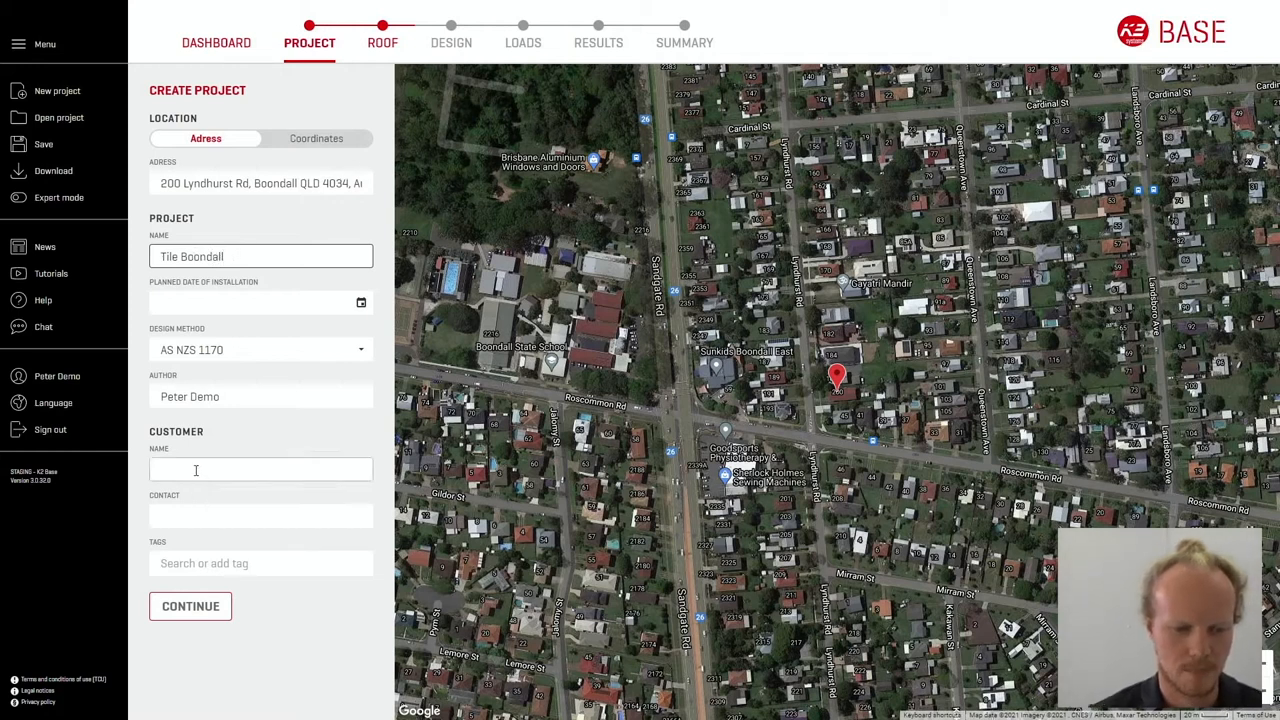
pyautogui.write('C')
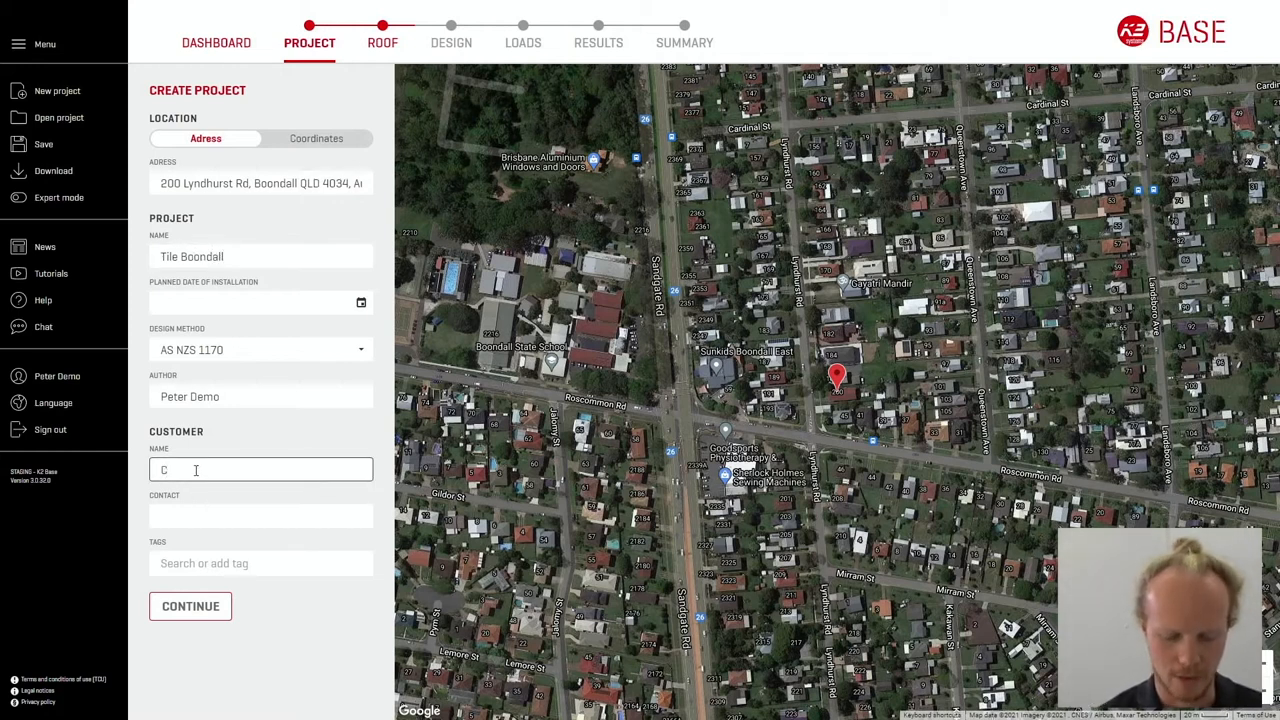
pyautogui.write('onstructio')
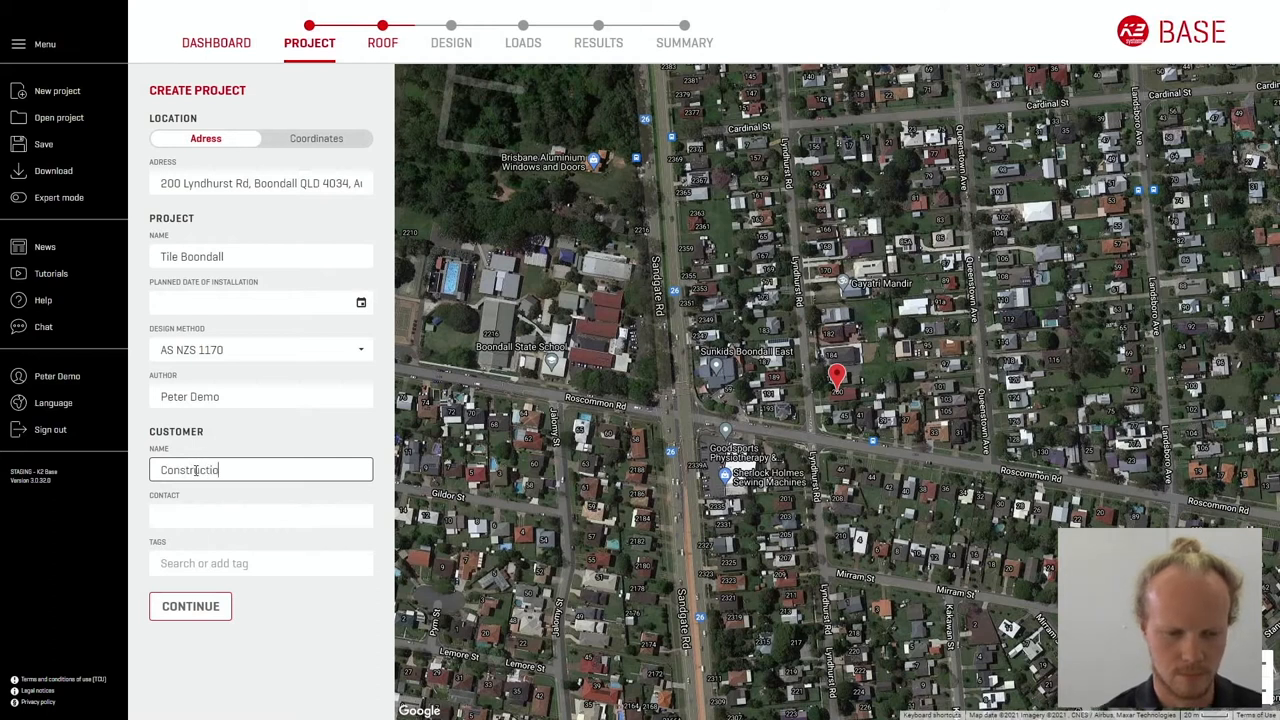
pyautogui.write('ns')
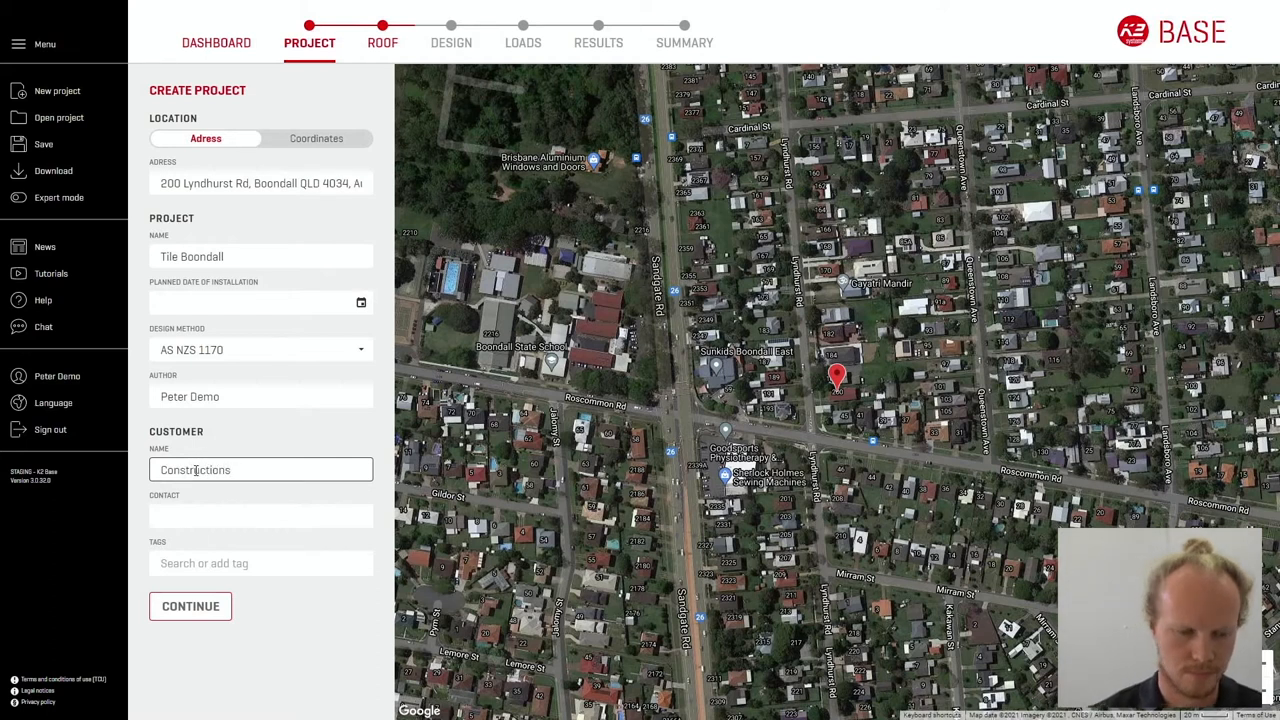
pyautogui.click(190, 606)
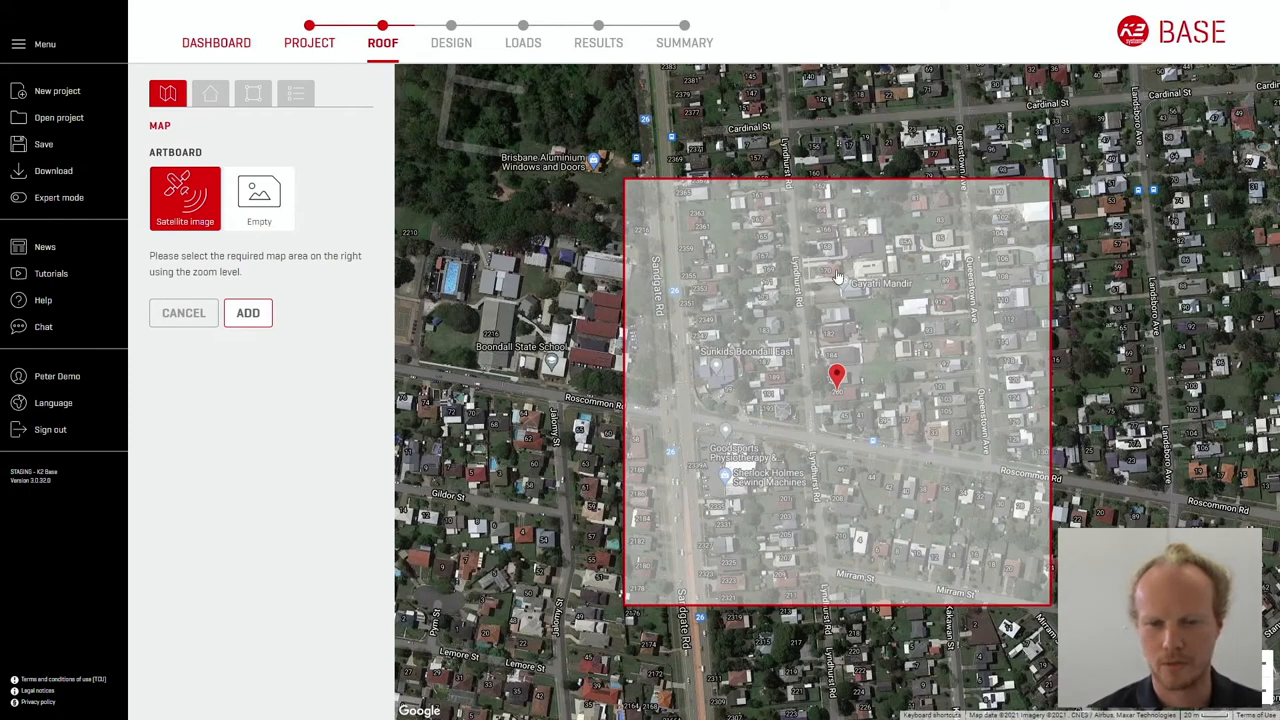
pyautogui.moveTo(895, 400)
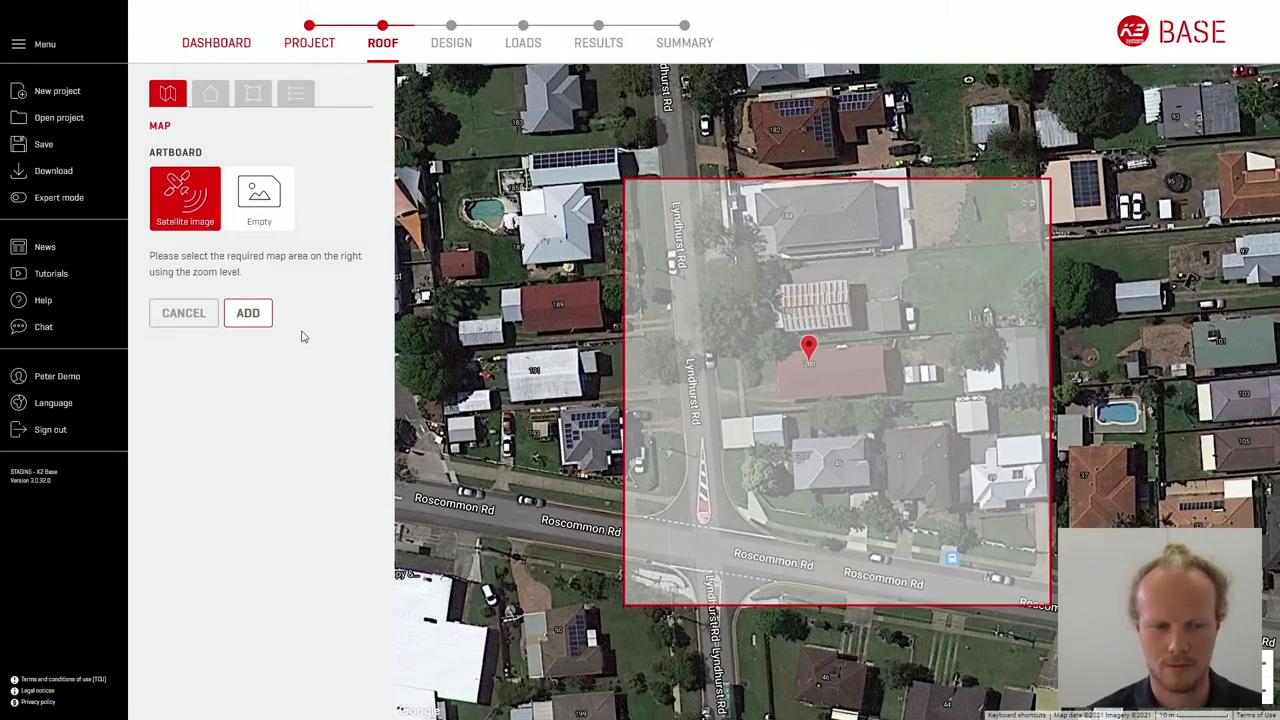
# Add the zoomed-in satellite view of the Lyndhurst Rd house as the artboard
pyautogui.click(247, 312)
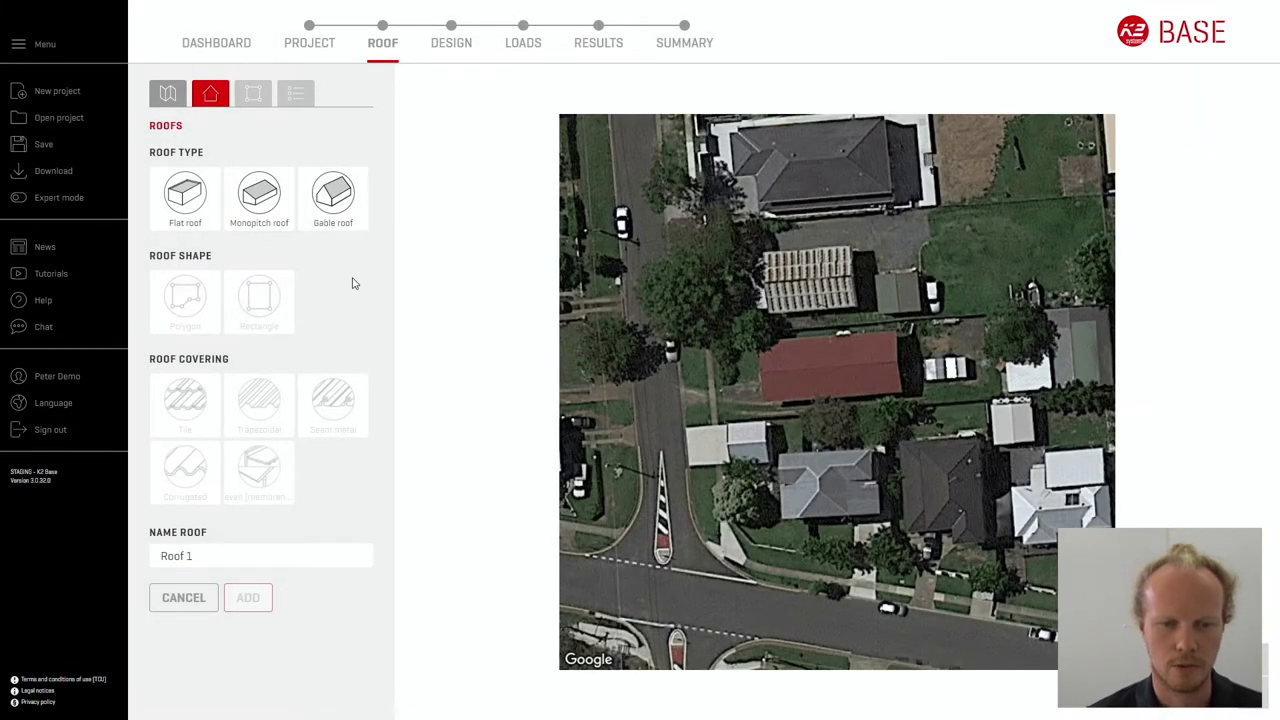
# Add a Gable roof with Tile covering, traced as a 21.87 m × 4.93 m rectangle
pyautogui.click(333, 198)
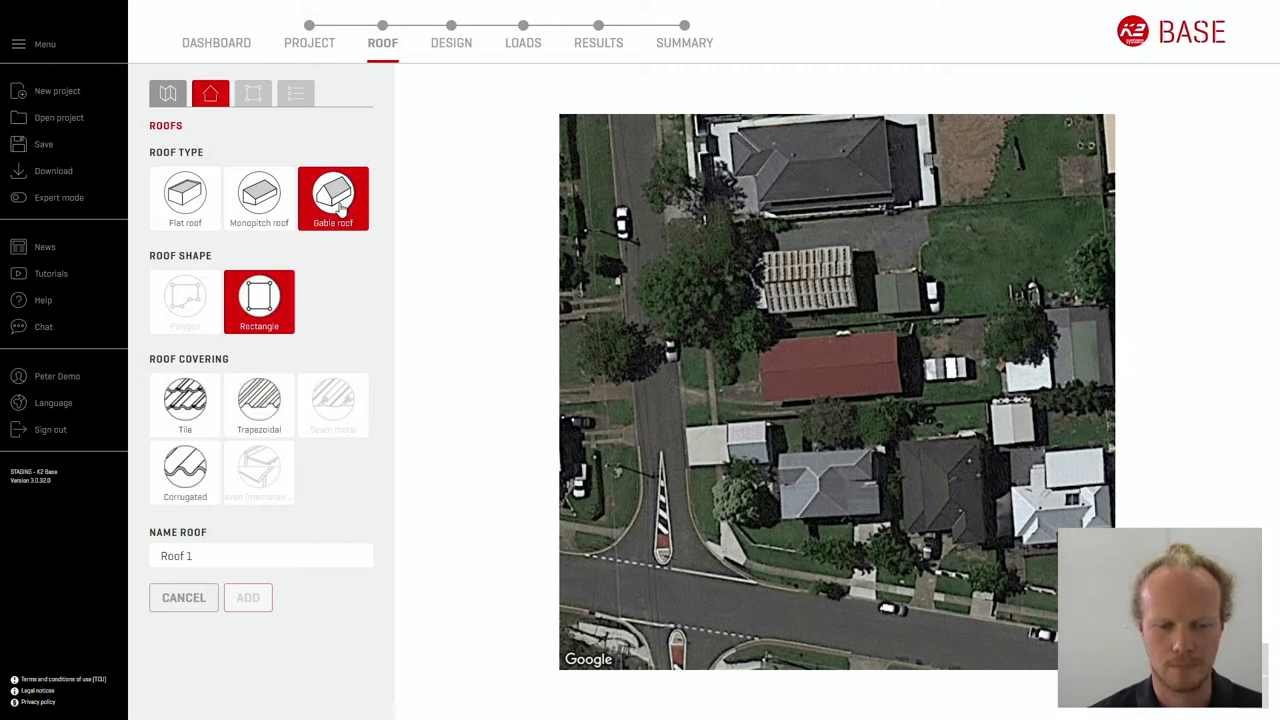
pyautogui.click(184, 405)
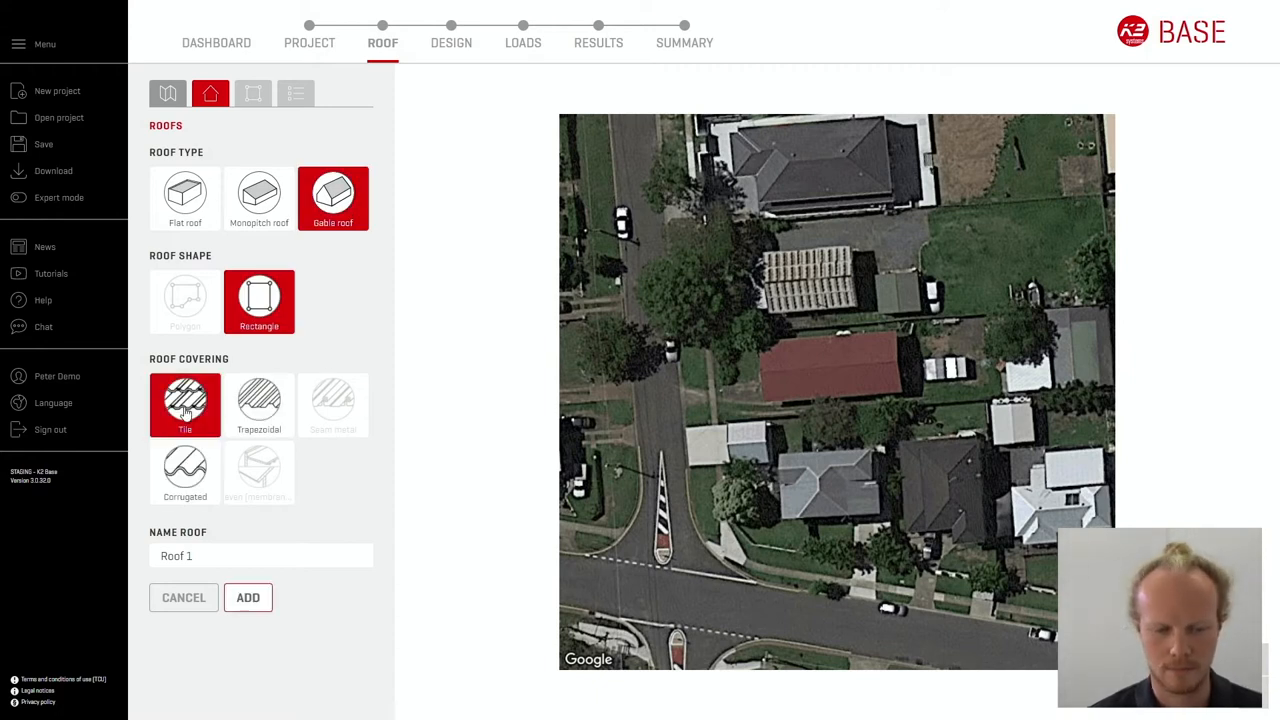
pyautogui.click(247, 597)
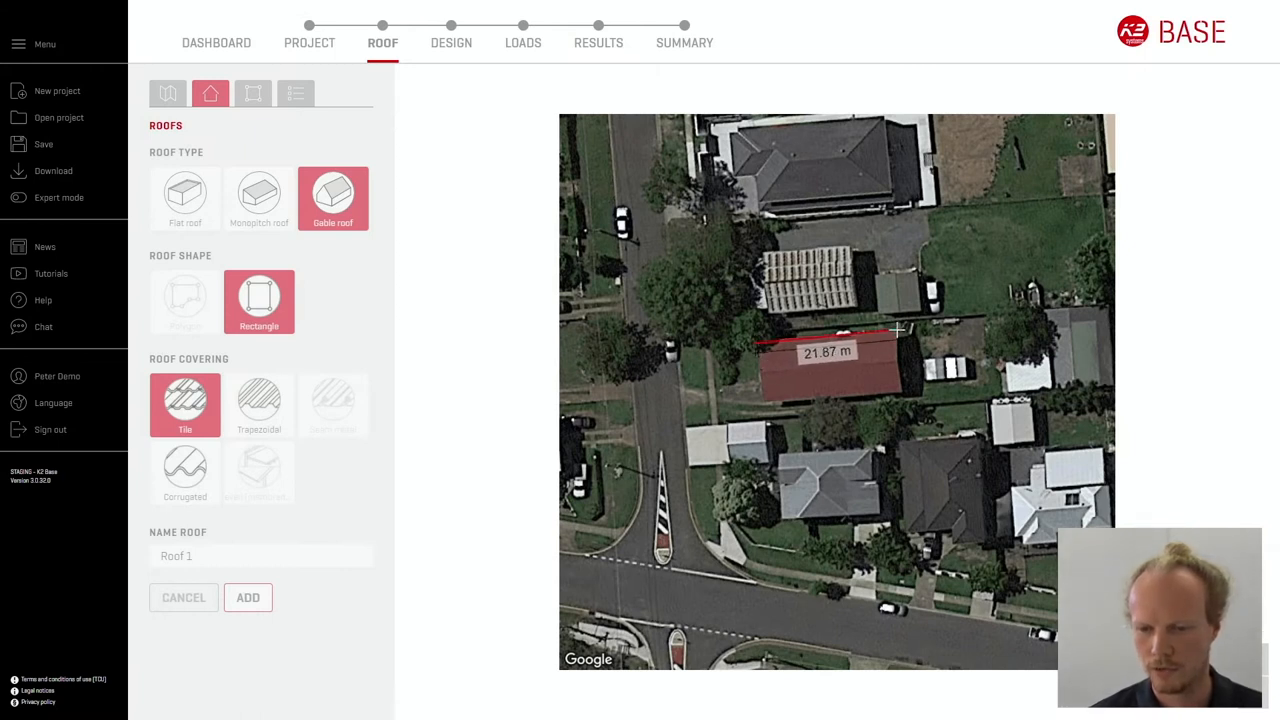
pyautogui.click(900, 328)
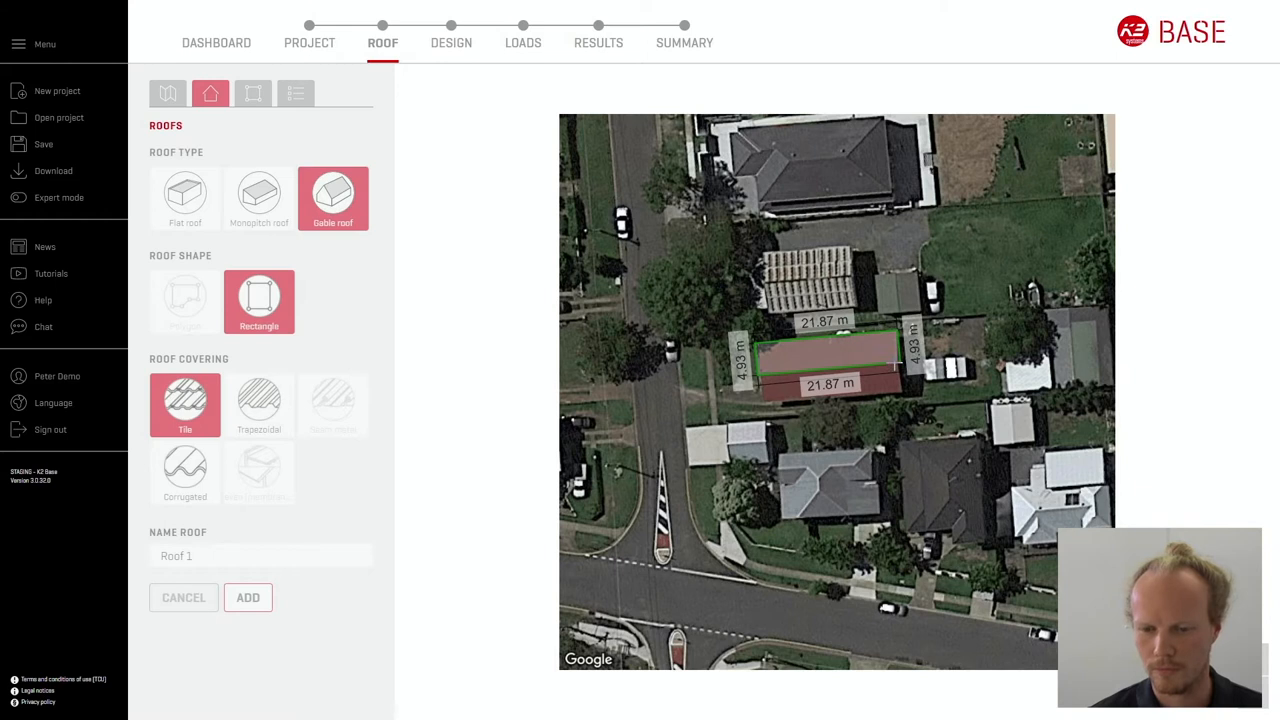
pyautogui.click(247, 597)
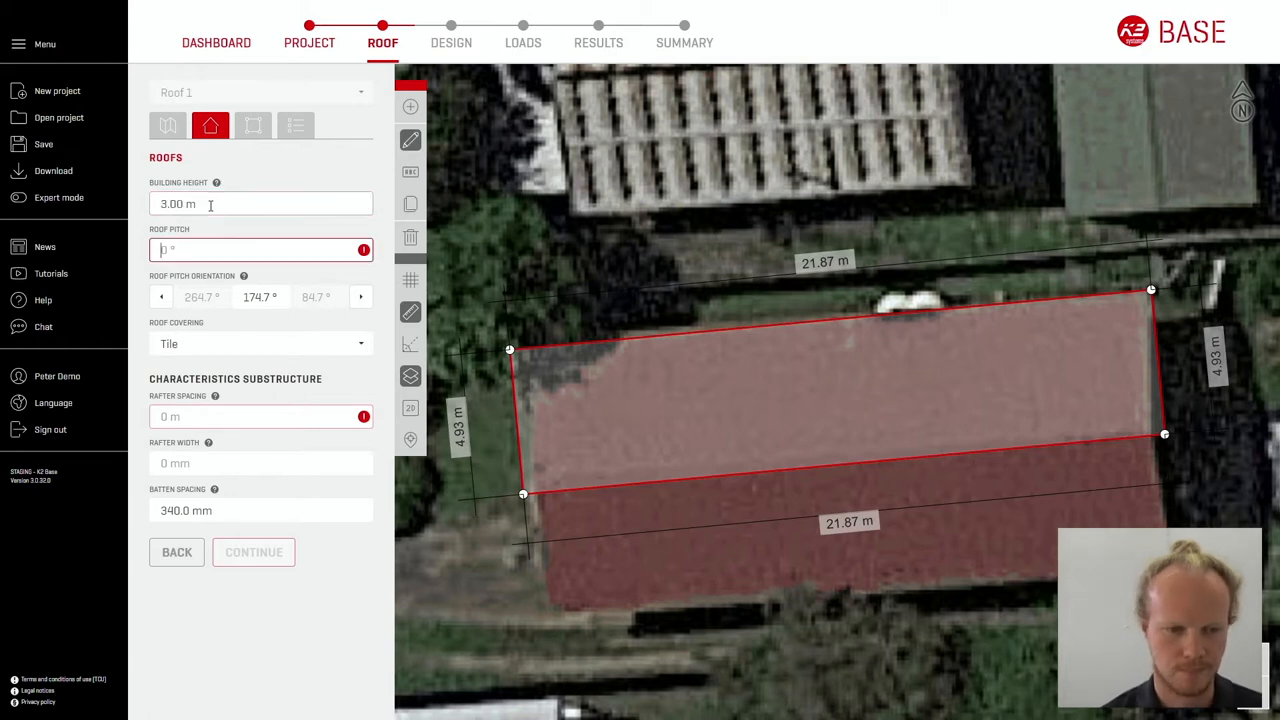
# Enter 25° pitch, 0.60 m rafter spacing and 40 mm rafter width, skipping remarks
pyautogui.write('35')
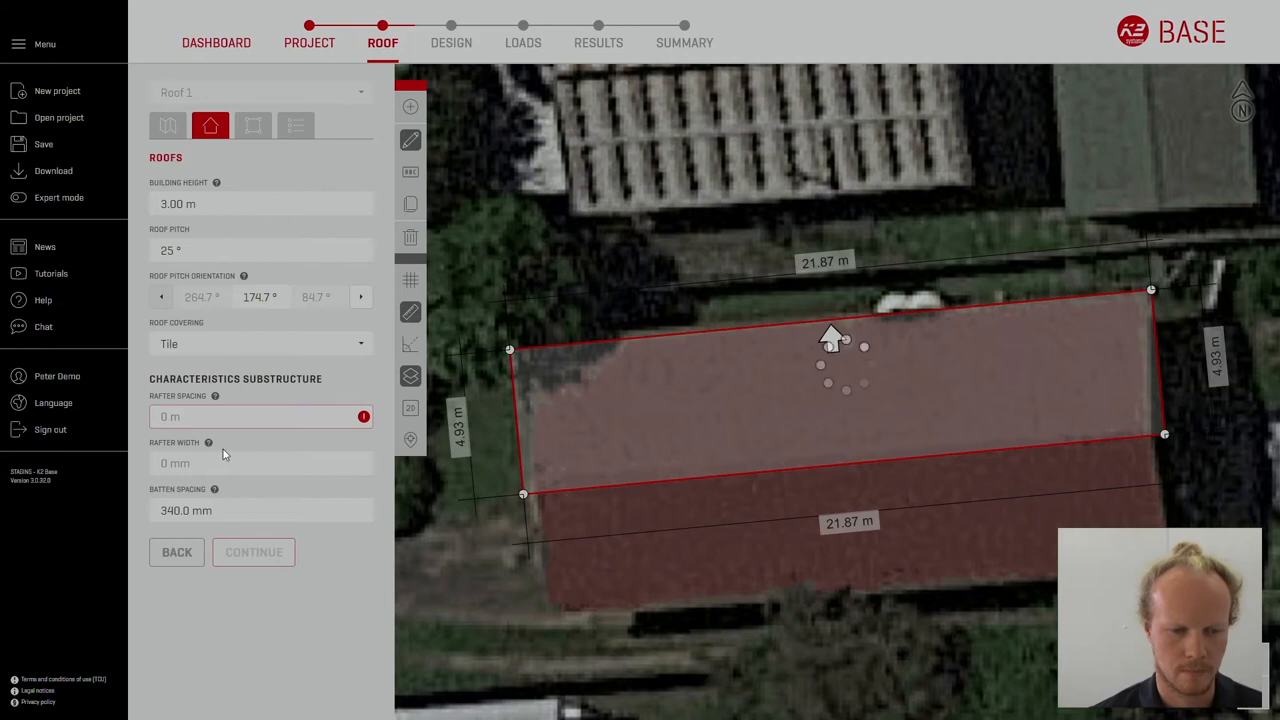
pyautogui.click(260, 416)
pyautogui.write('40')
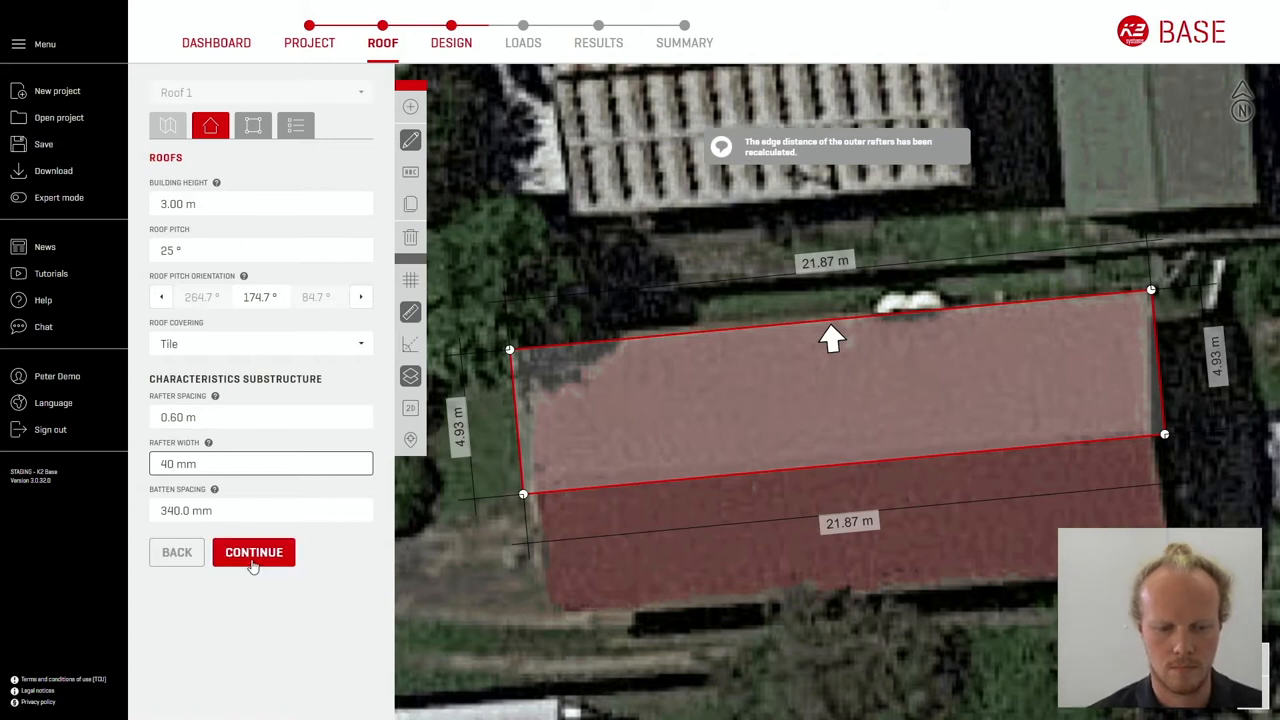
pyautogui.click(253, 552)
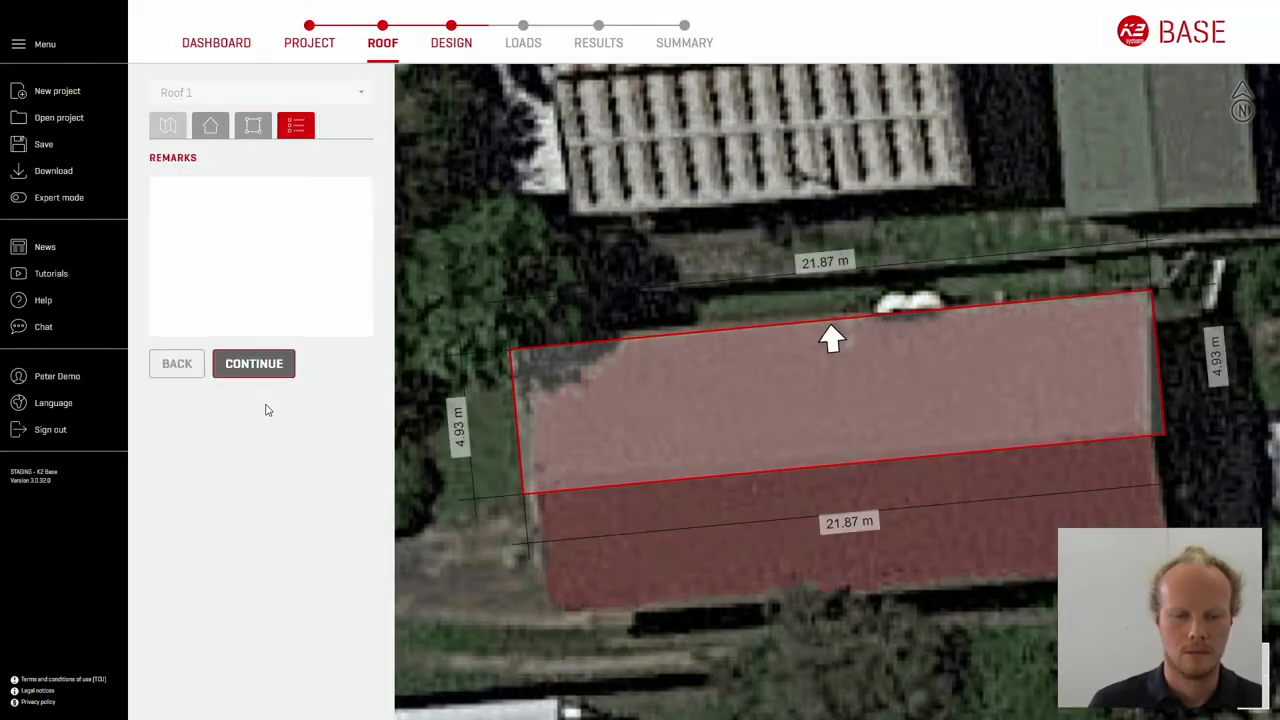
pyautogui.click(253, 363)
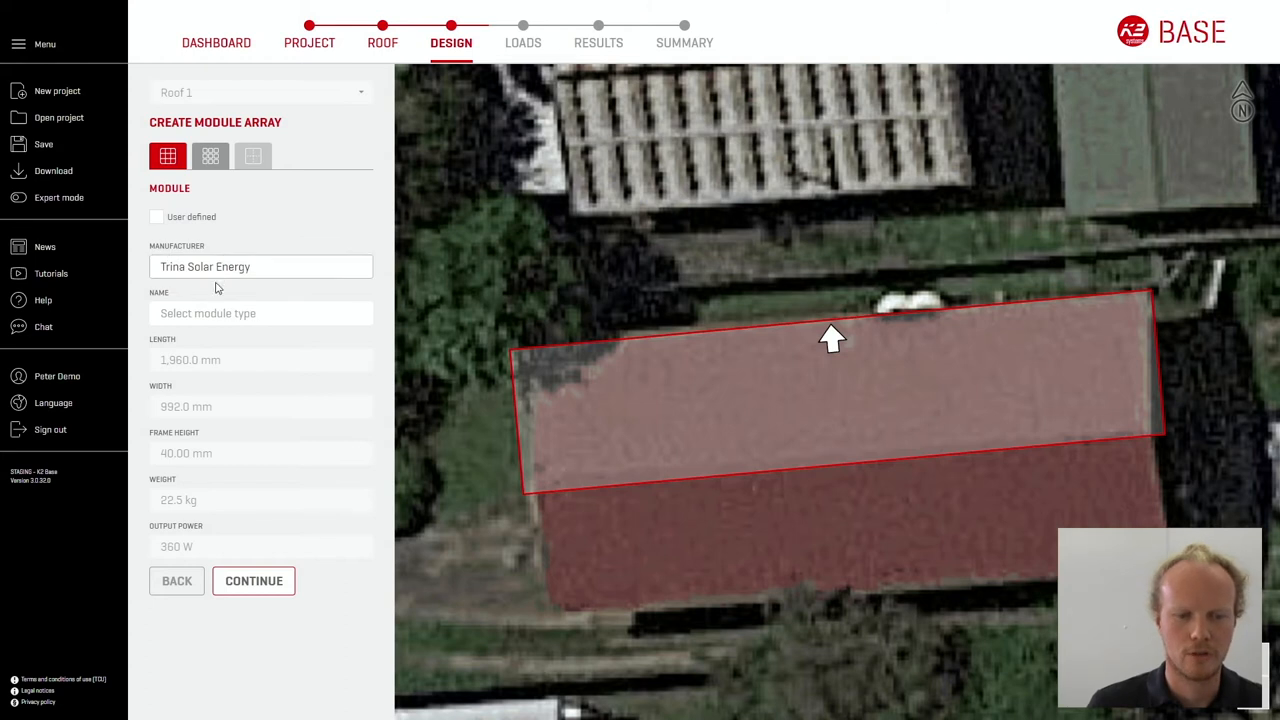
pyautogui.moveTo(183, 232)
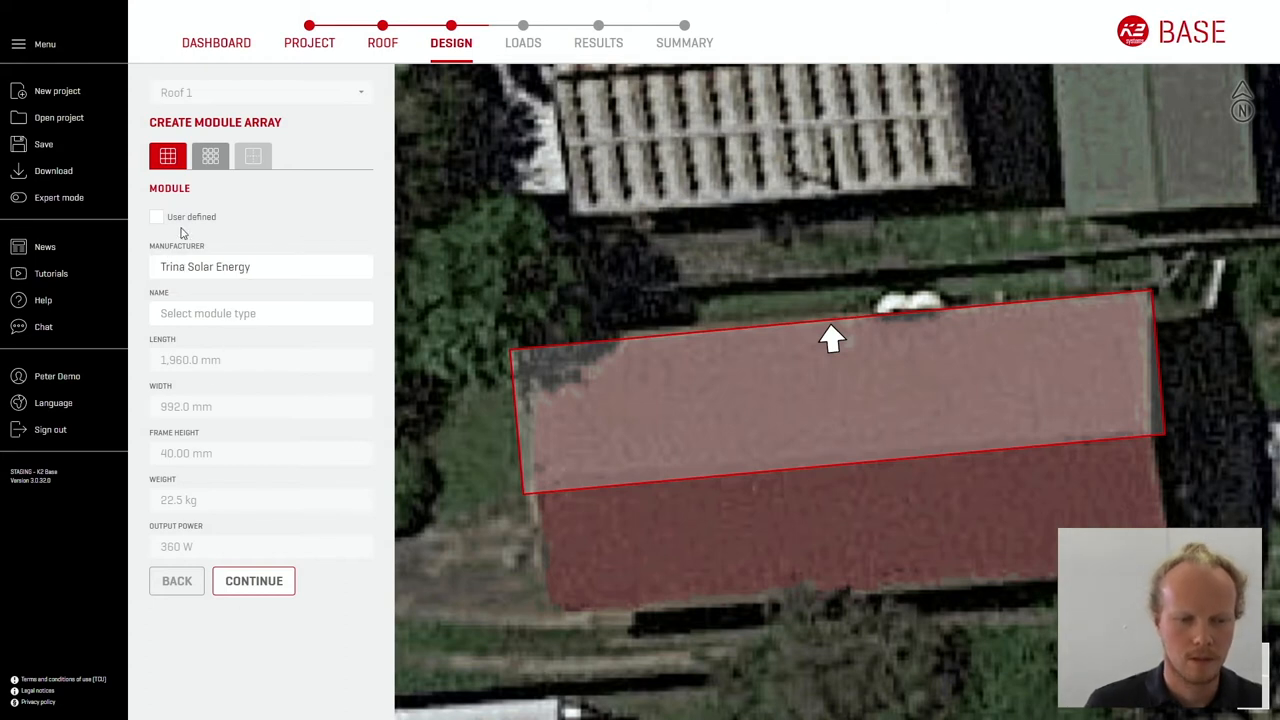
# Switch to a user-defined 1,960 × 992 mm, 360 W module and confirm it
pyautogui.click(156, 217)
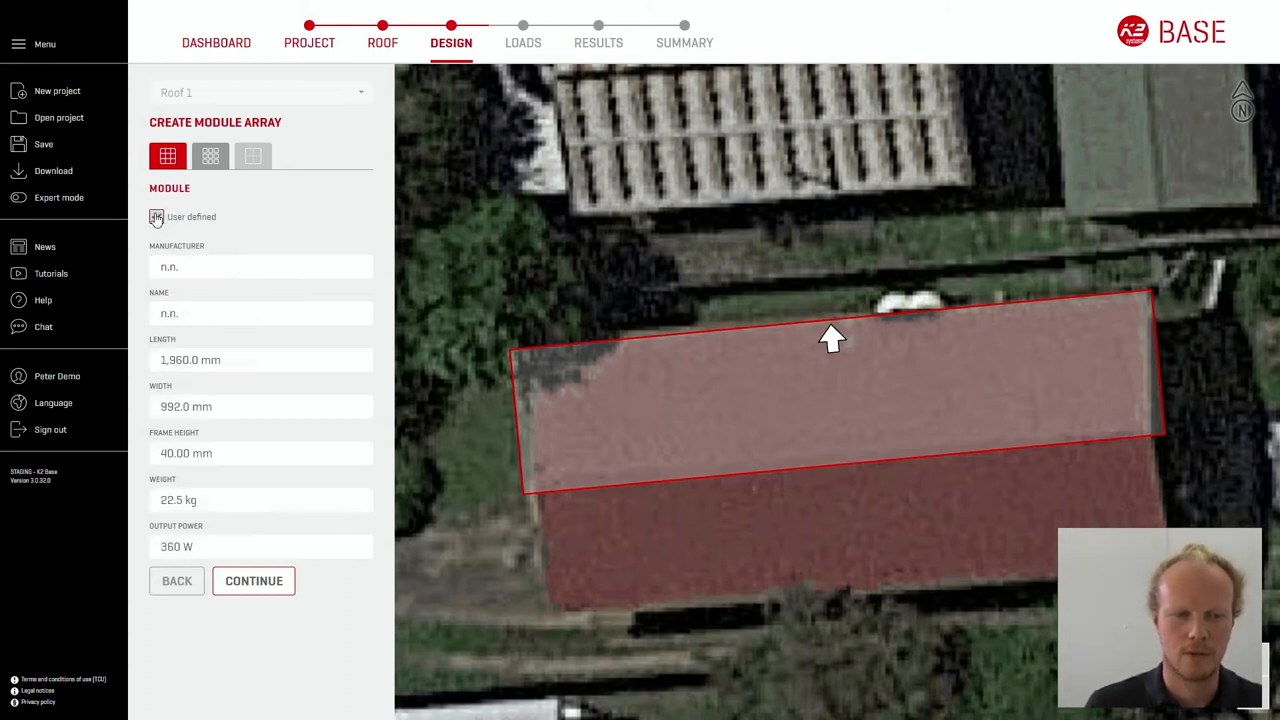
pyautogui.click(156, 217)
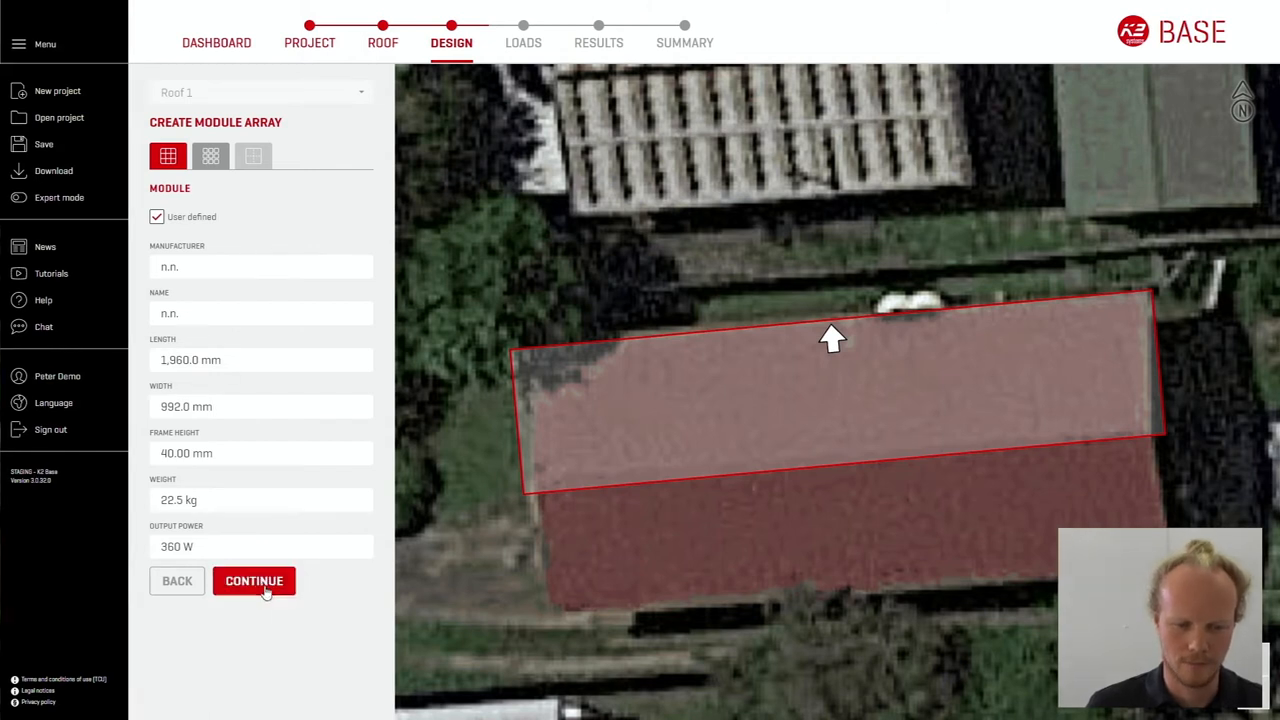
pyautogui.click(254, 580)
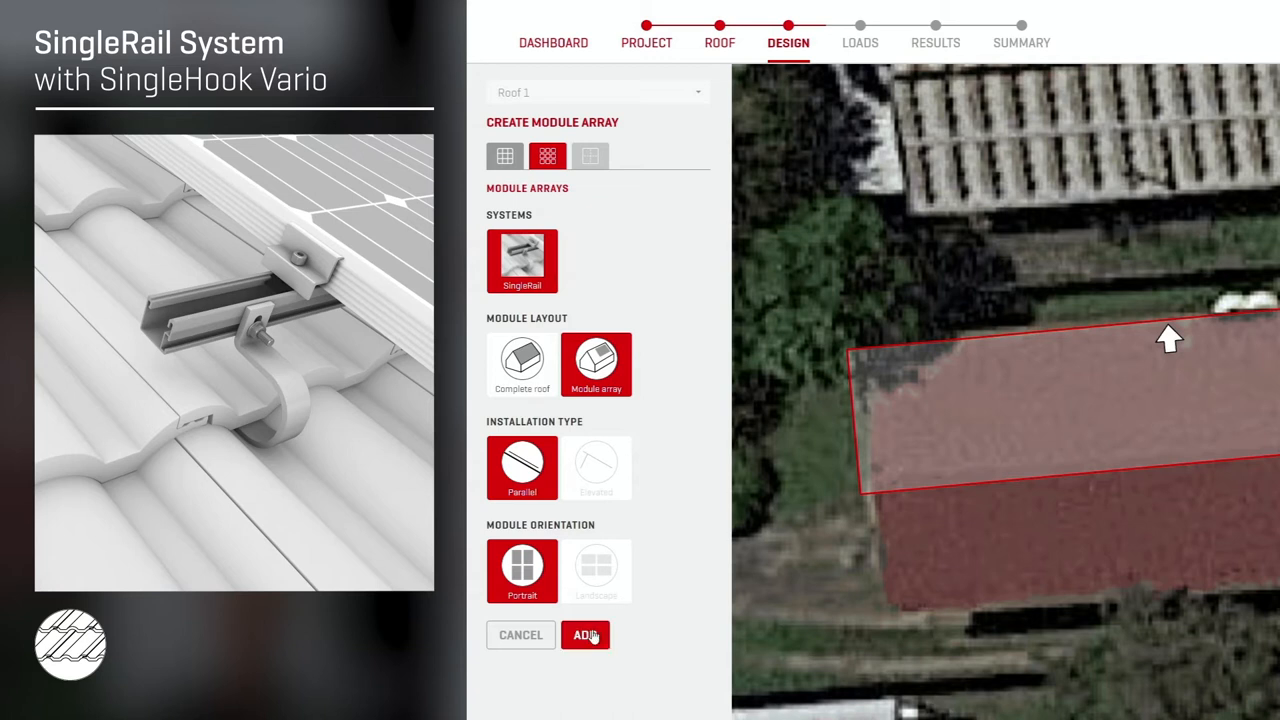
# Place a 15-module portrait row (5.4 kWp) on Roof 1 and review thermal gaps
pyautogui.click(585, 635)
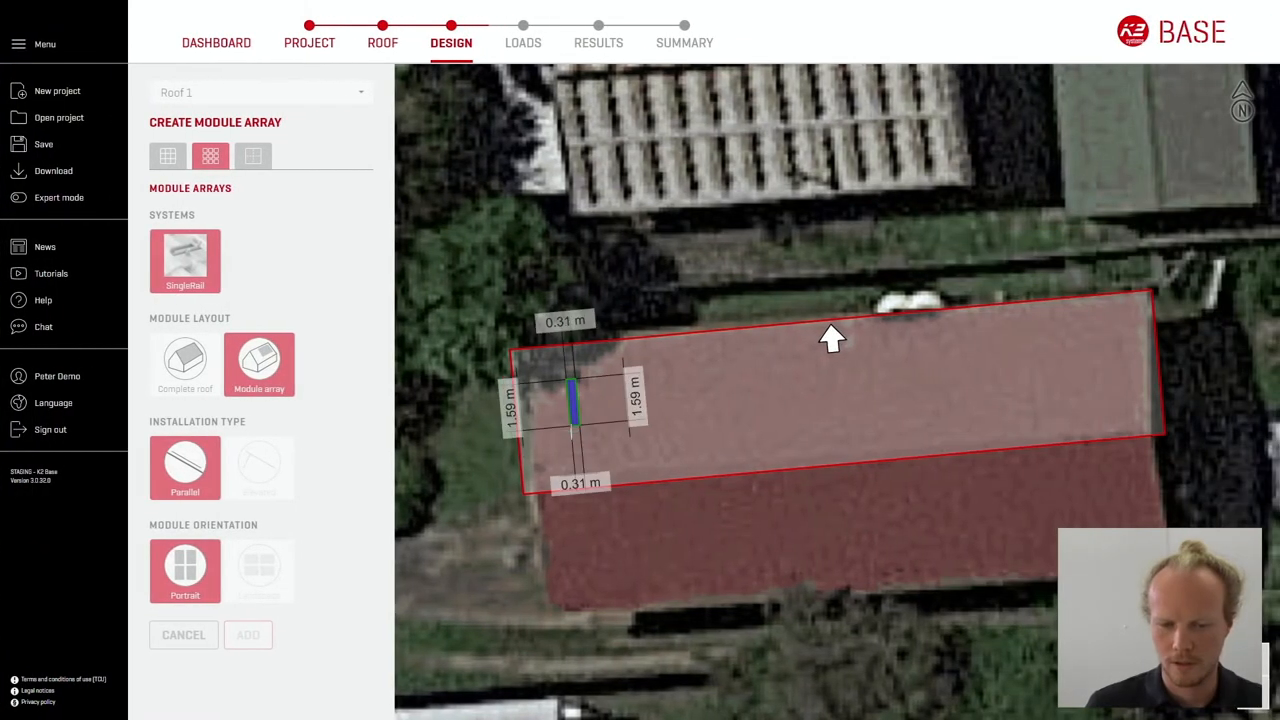
pyautogui.click(248, 635)
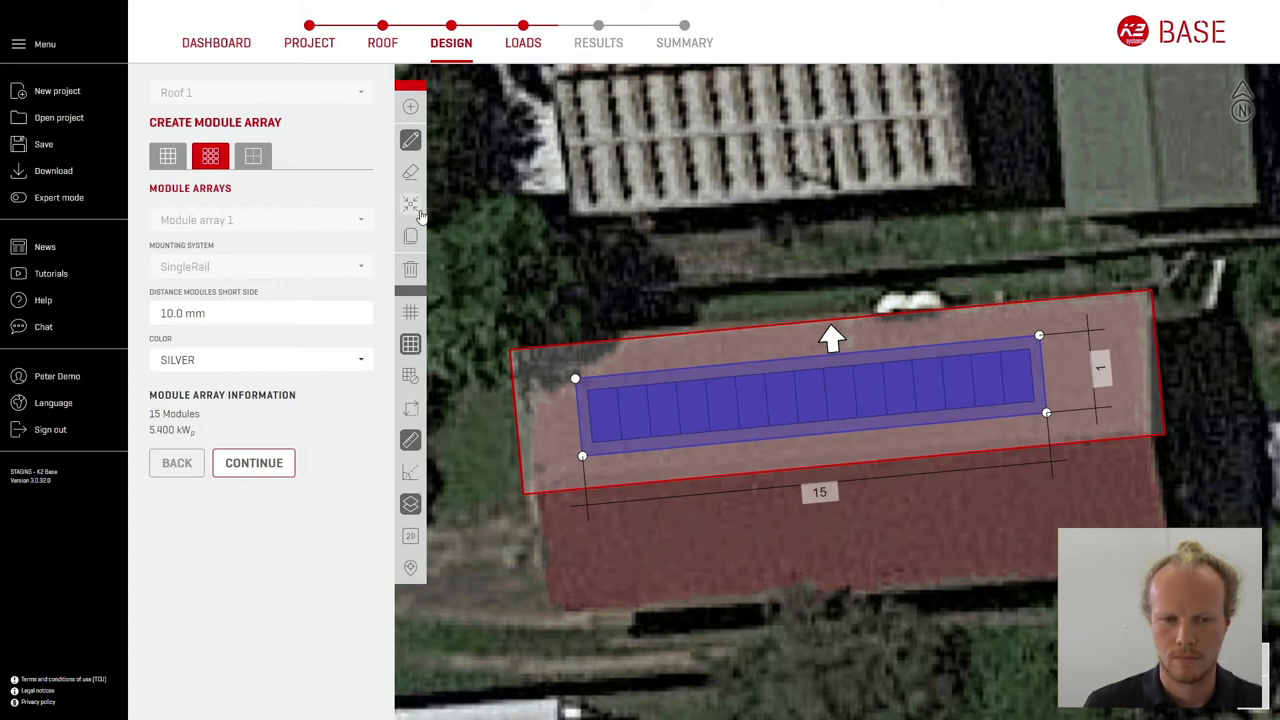
pyautogui.click(253, 156)
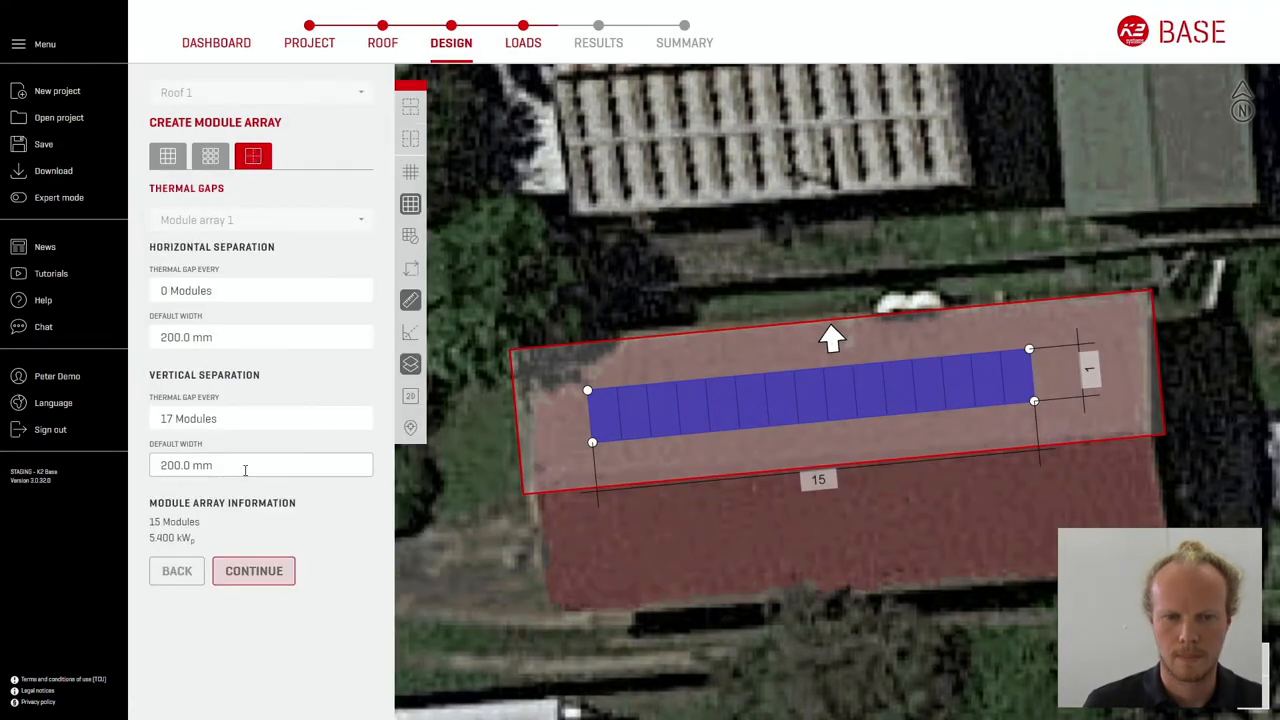
pyautogui.click(254, 570)
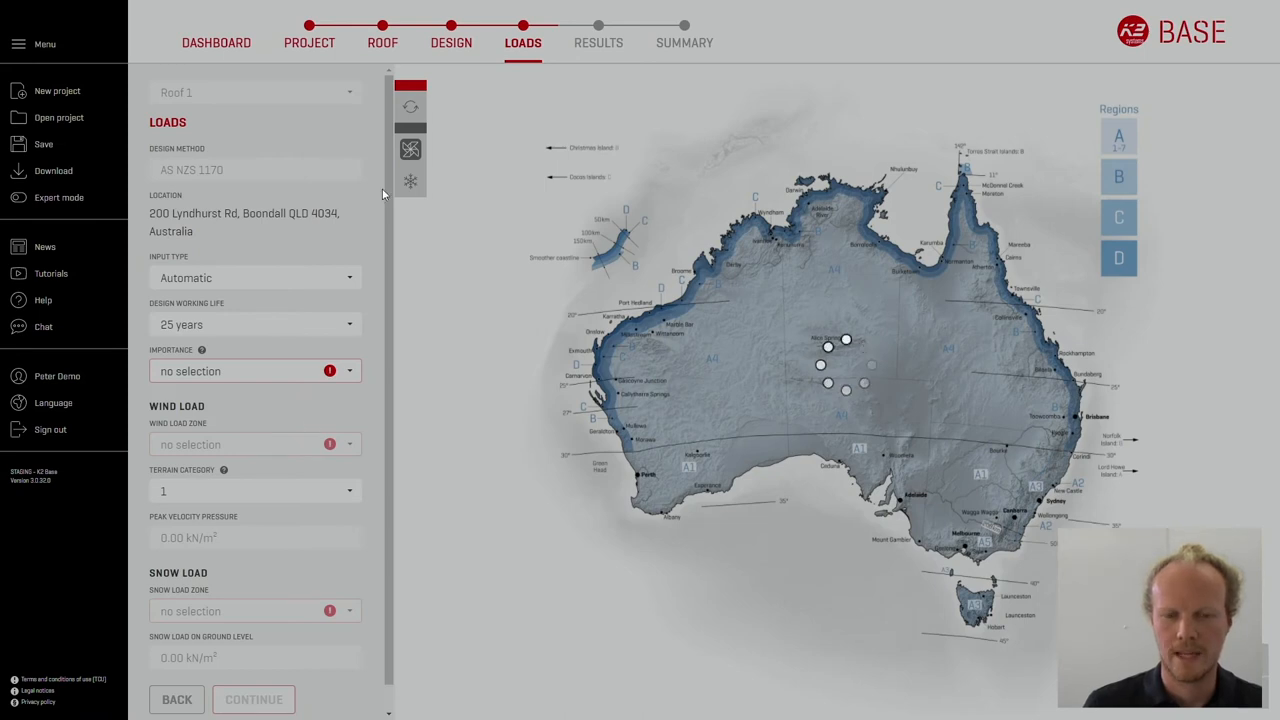
pyautogui.moveTo(565, 52)
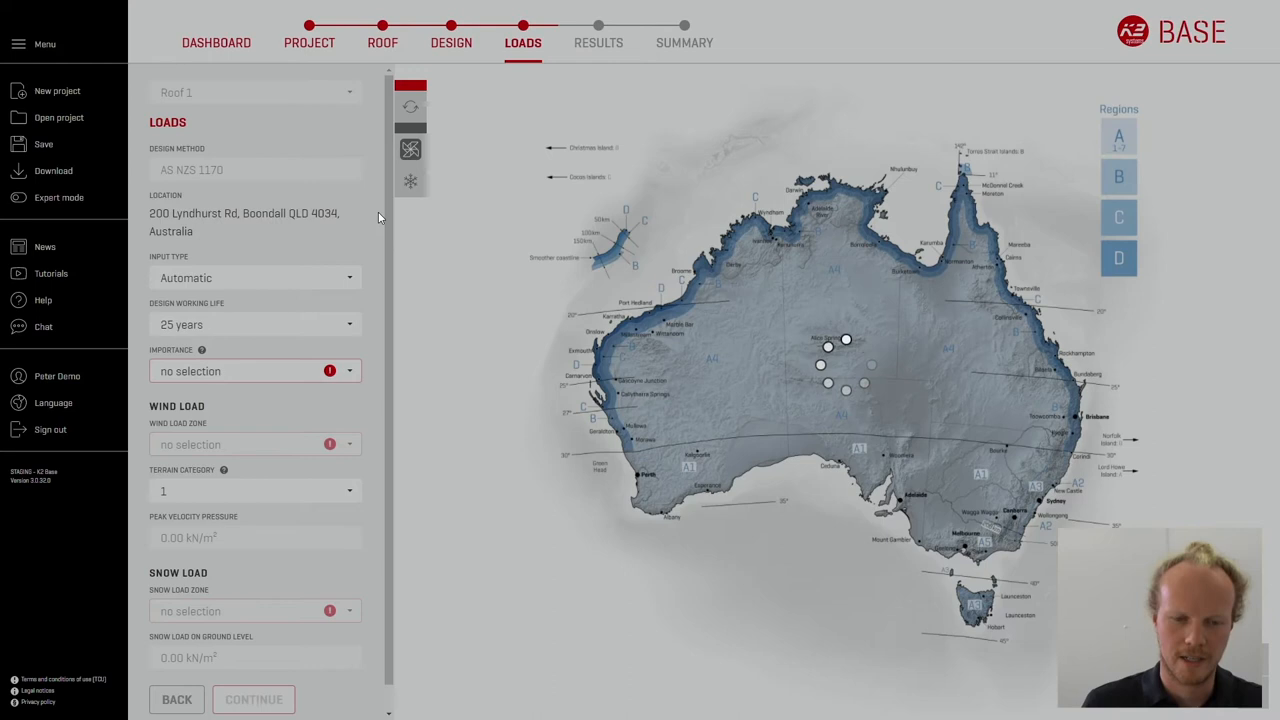
pyautogui.moveTo(378, 288)
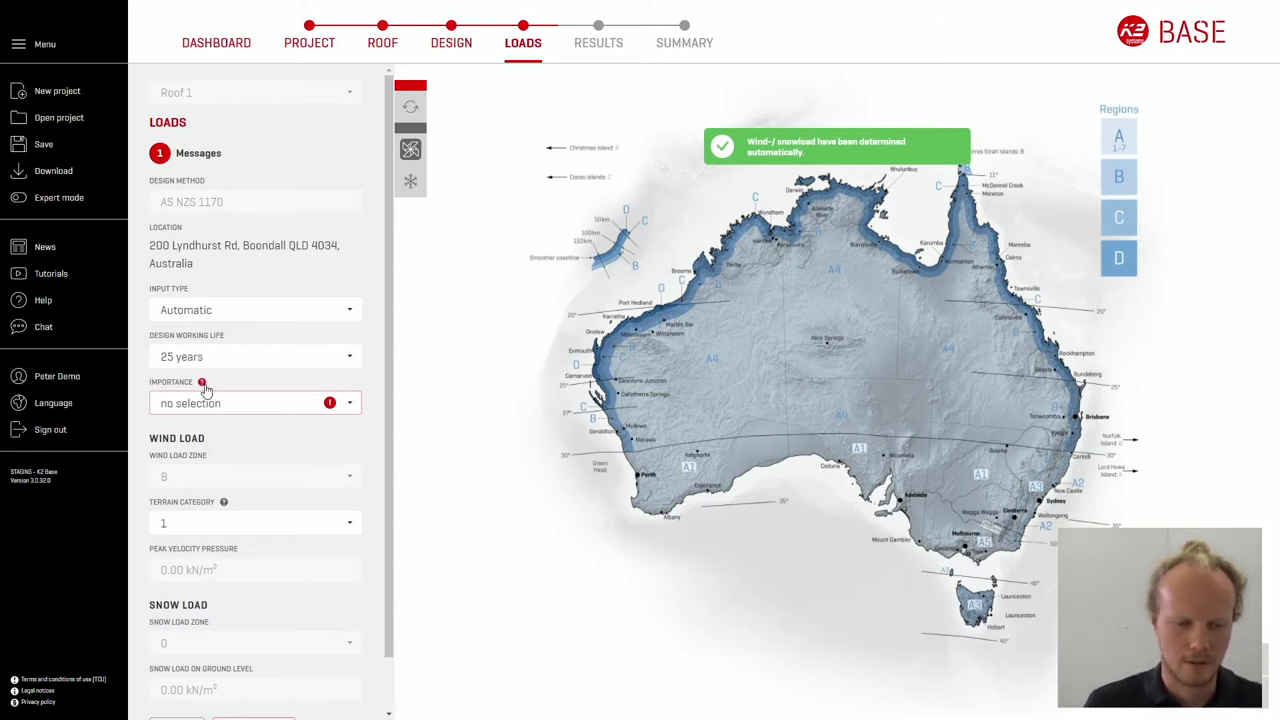
pyautogui.moveTo(202, 382)
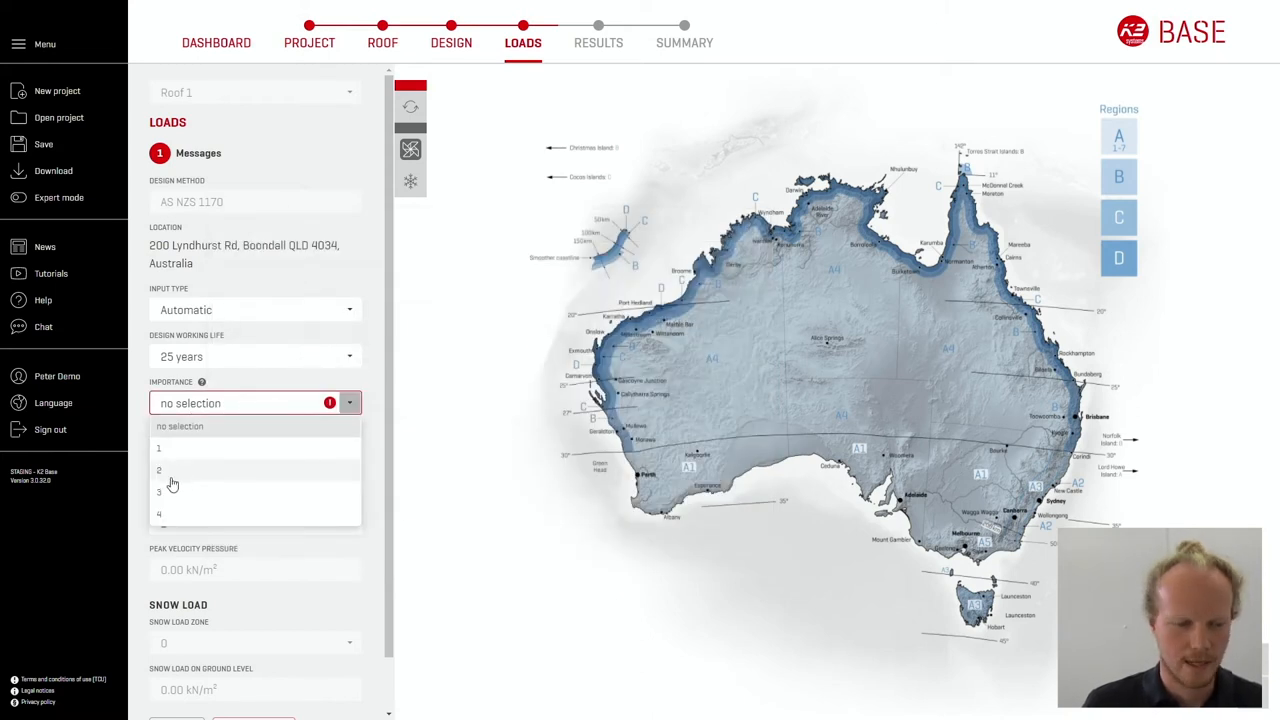
# Choose importance level 2, giving 1.65 kN/m² peak velocity pressure
pyautogui.click(159, 470)
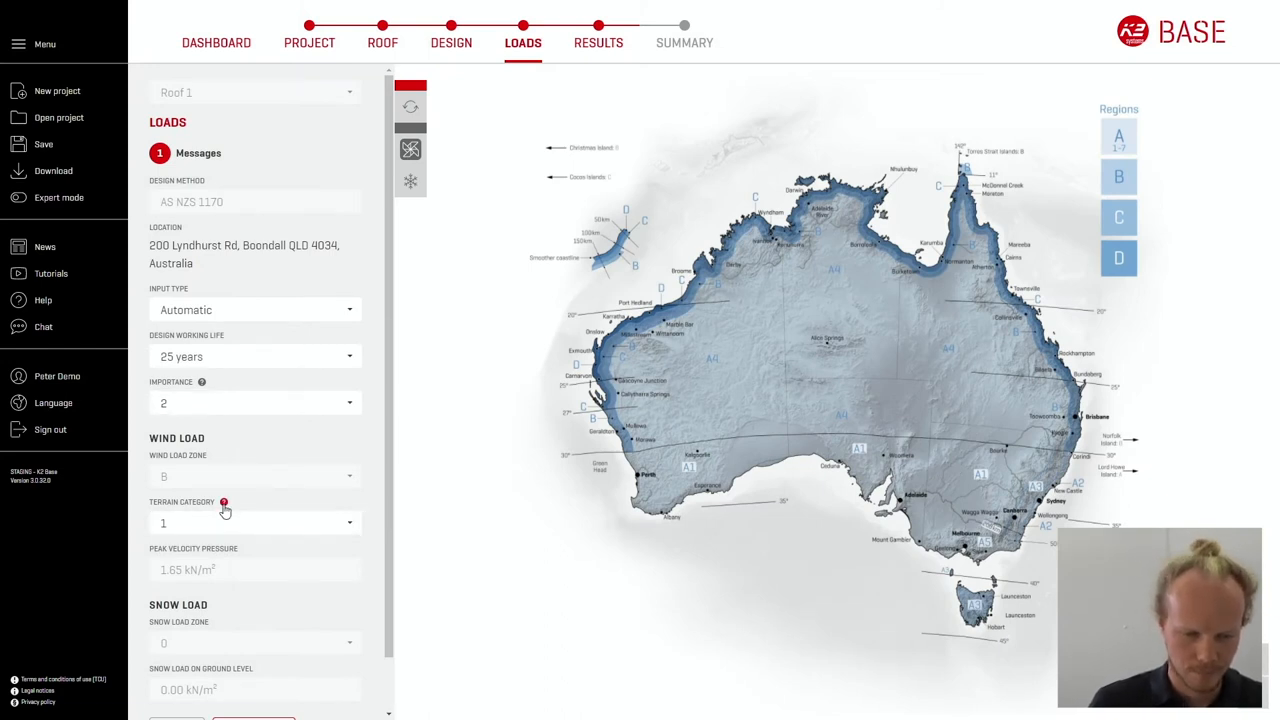
# Read the terrain category help, then pick a terrain category for the wind load
pyautogui.click(223, 502)
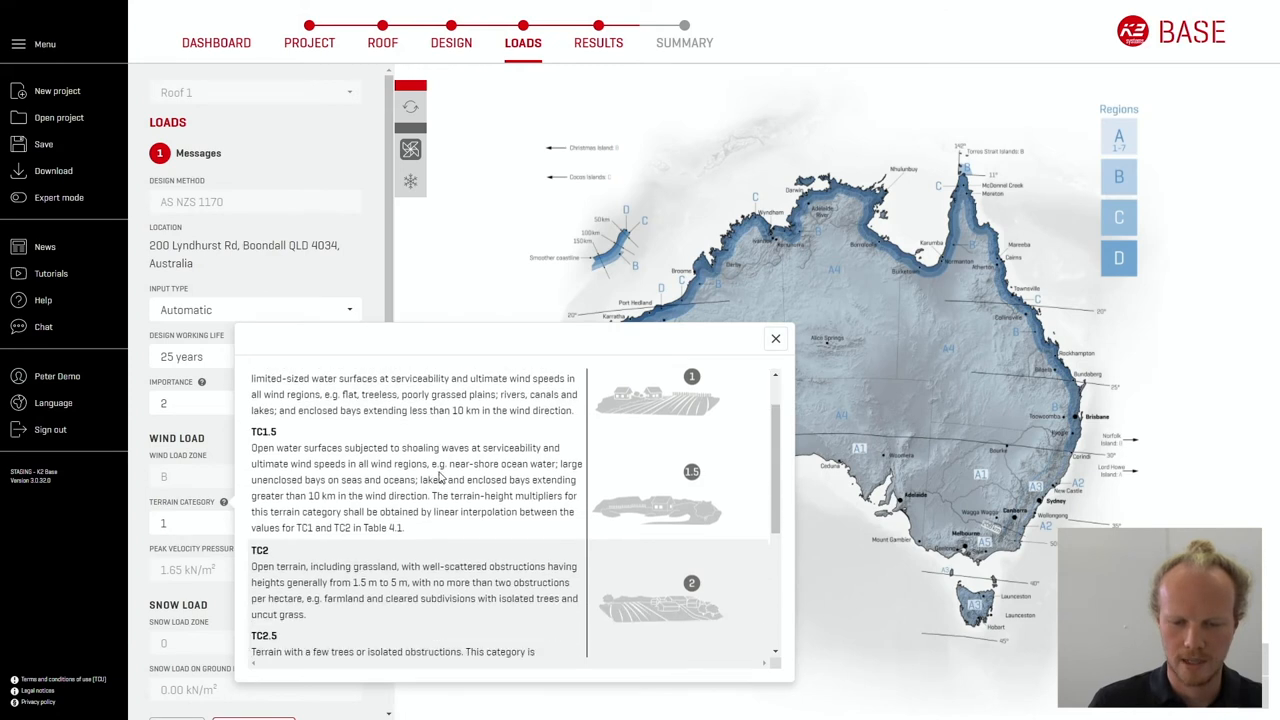
pyautogui.scroll(-3)
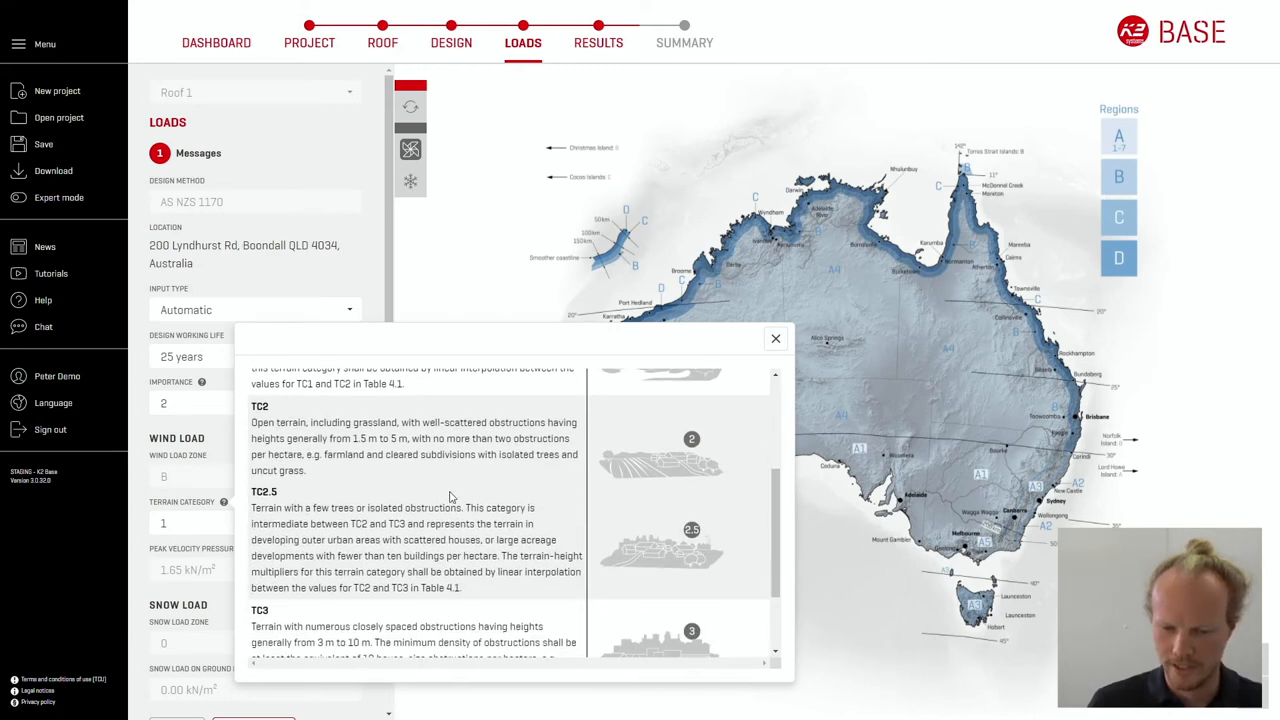
pyautogui.scroll(-3)
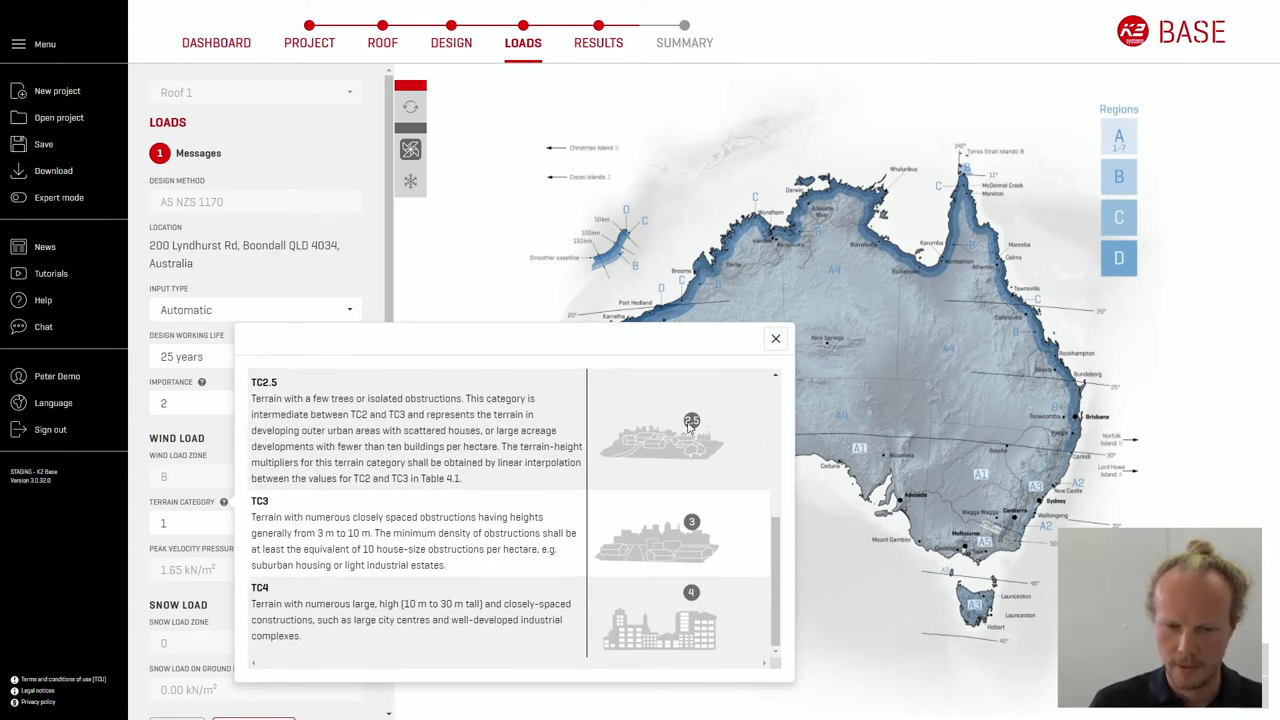
pyautogui.click(255, 523)
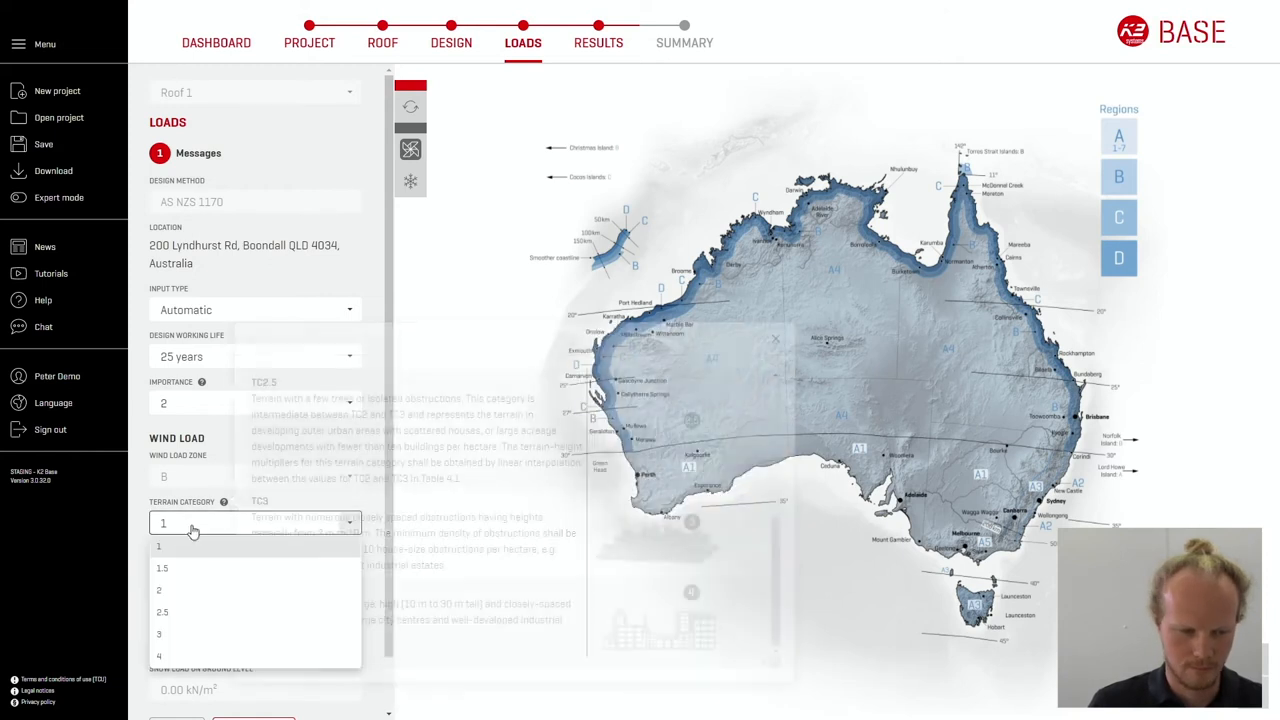
pyautogui.click(162, 612)
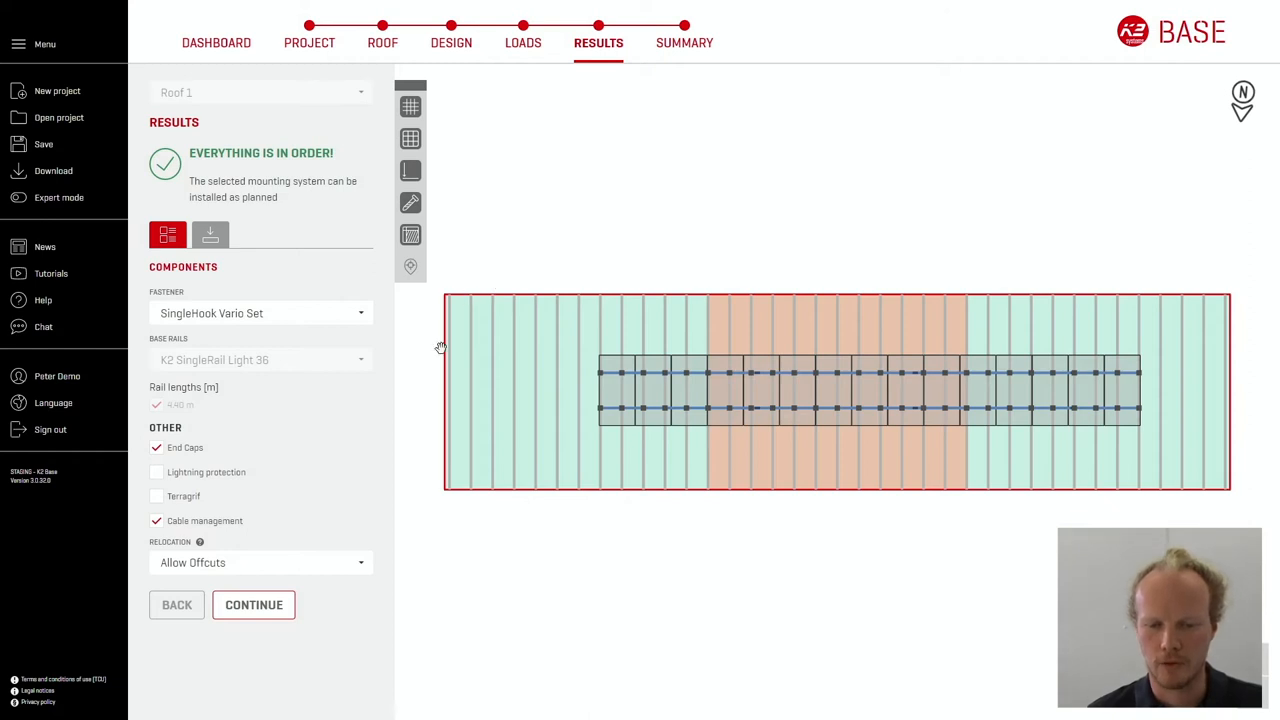
pyautogui.moveTo(674, 475)
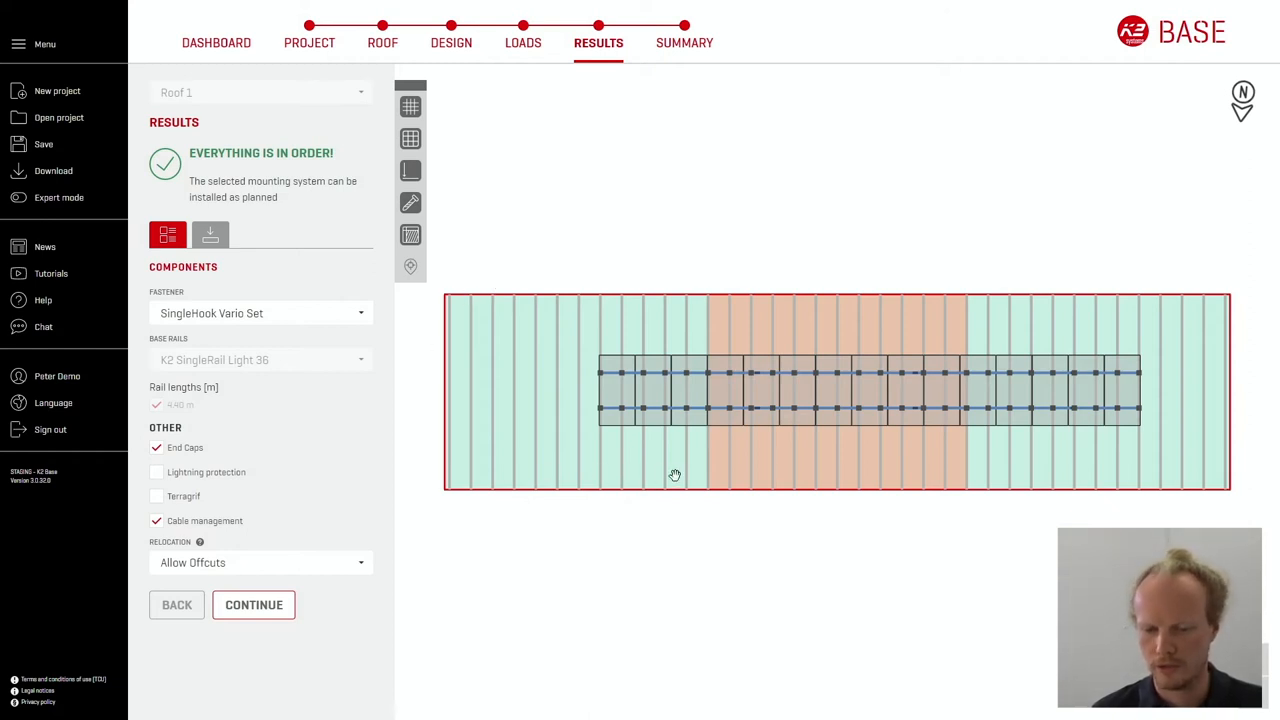
pyautogui.moveTo(645, 463)
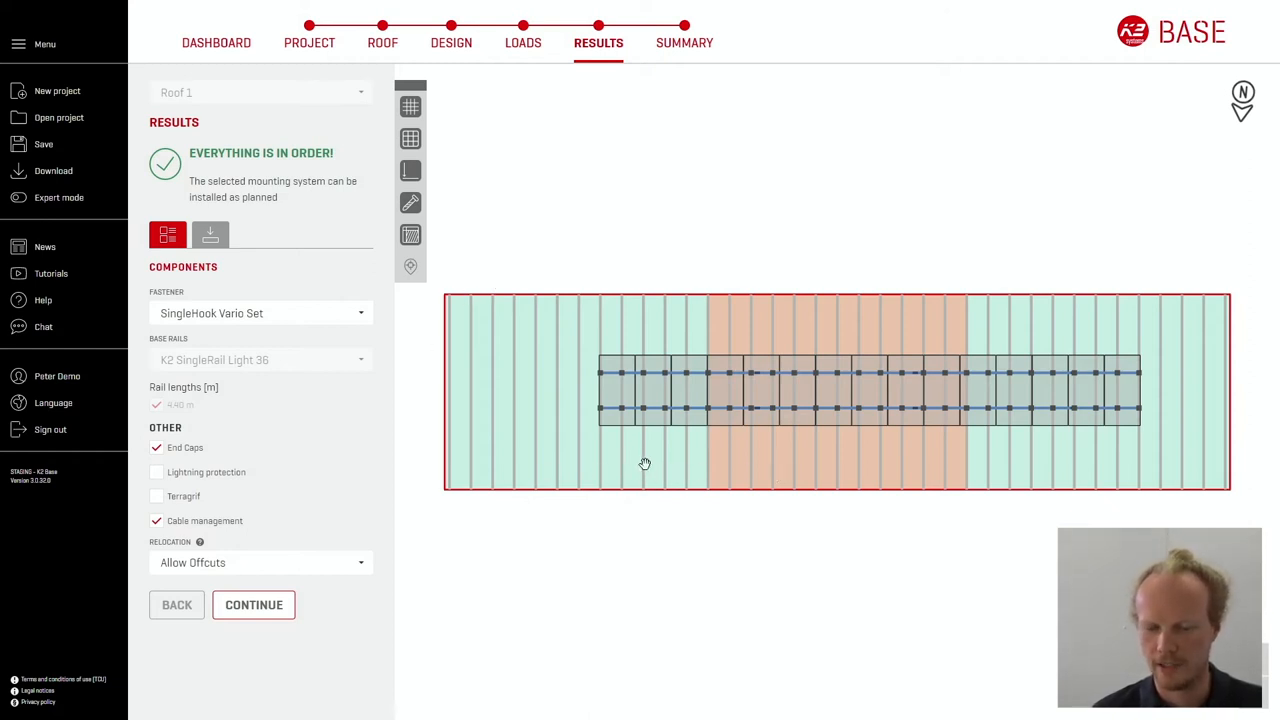
pyautogui.moveTo(660, 402)
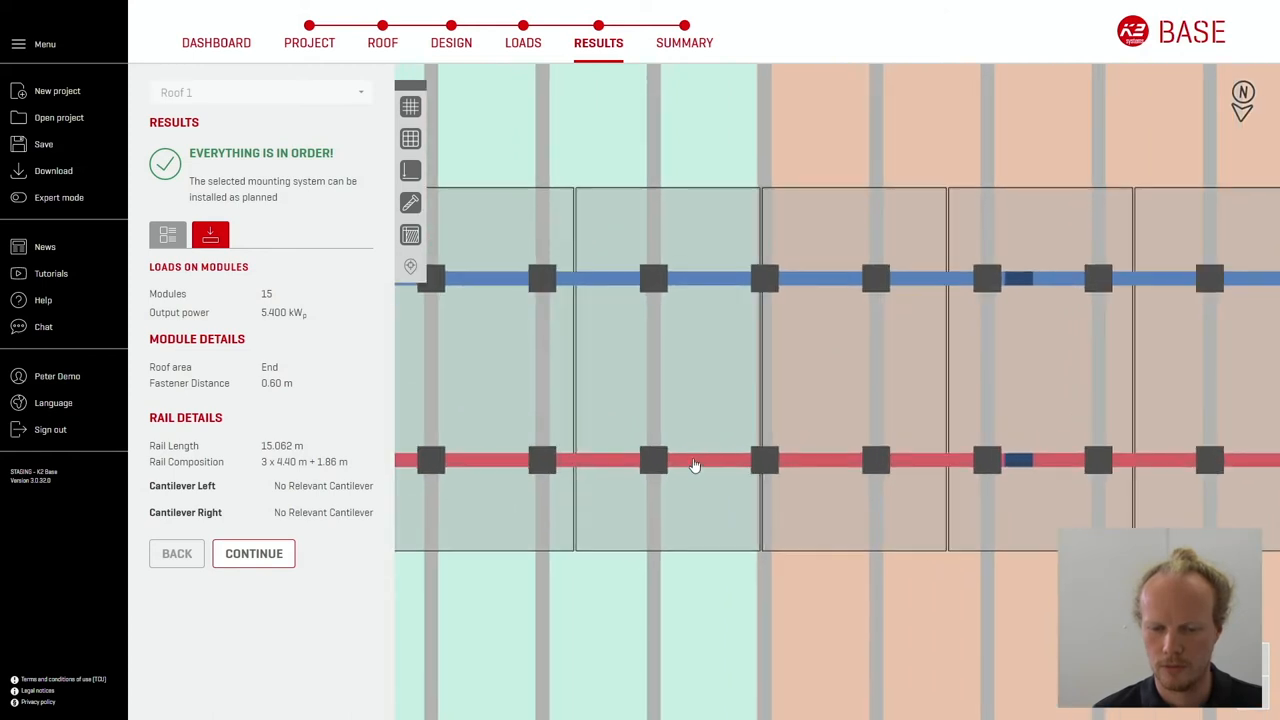
pyautogui.moveTo(650, 462)
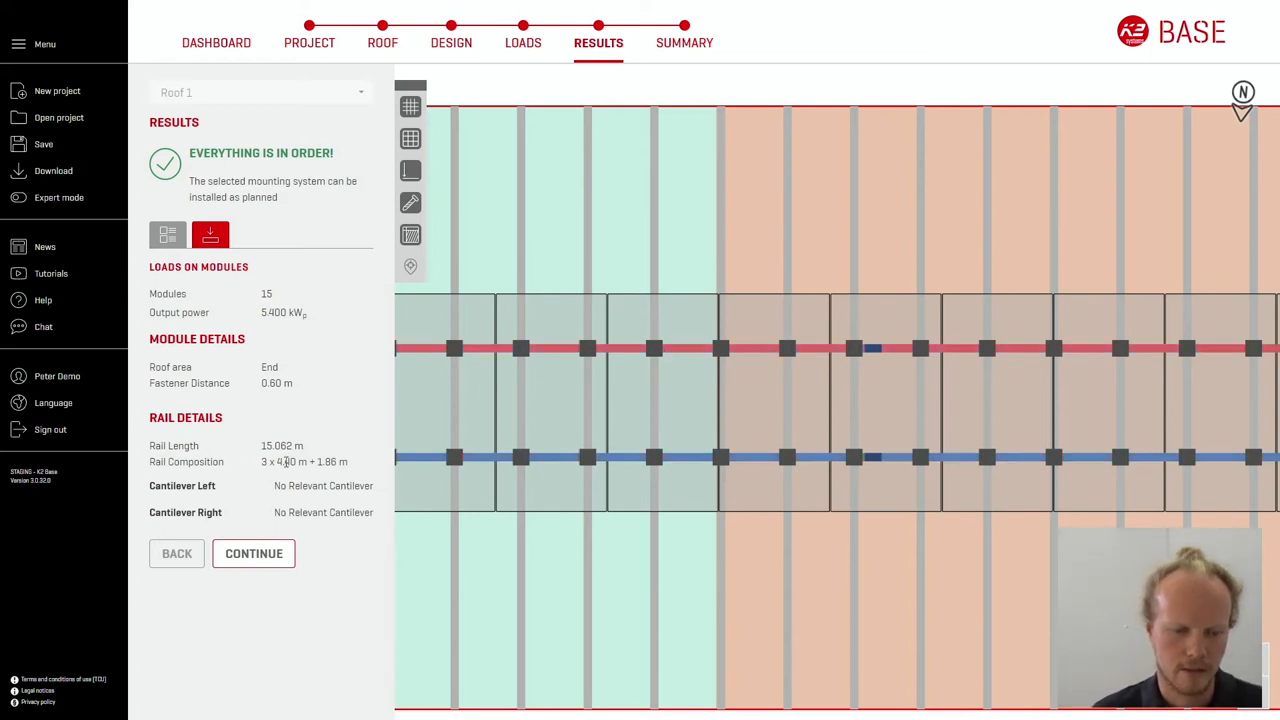
# Inspect Roof 1 results: 15.062 m rails made of 3 × 4.40 m + 1.86 m
pyautogui.doubleClick(305, 461)
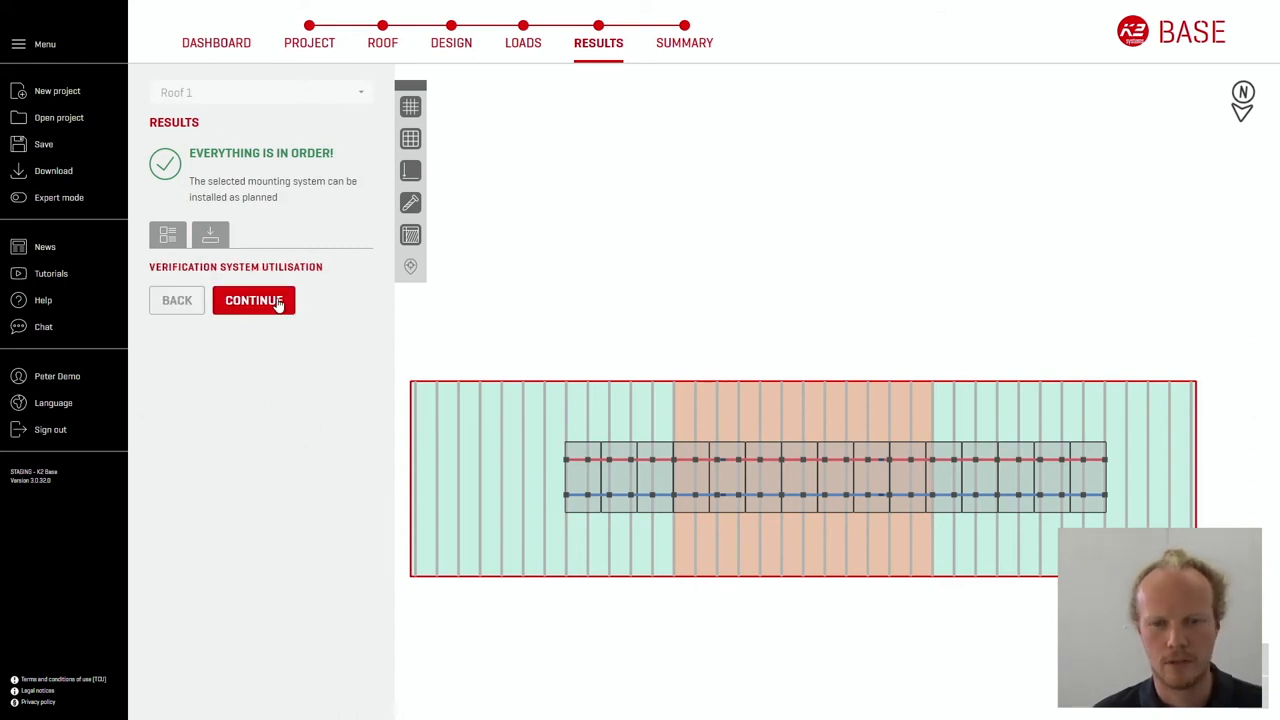
# Continue to the Summary page showing 15 modules, 5.400 kWp and 72.8 kg materials
pyautogui.click(254, 300)
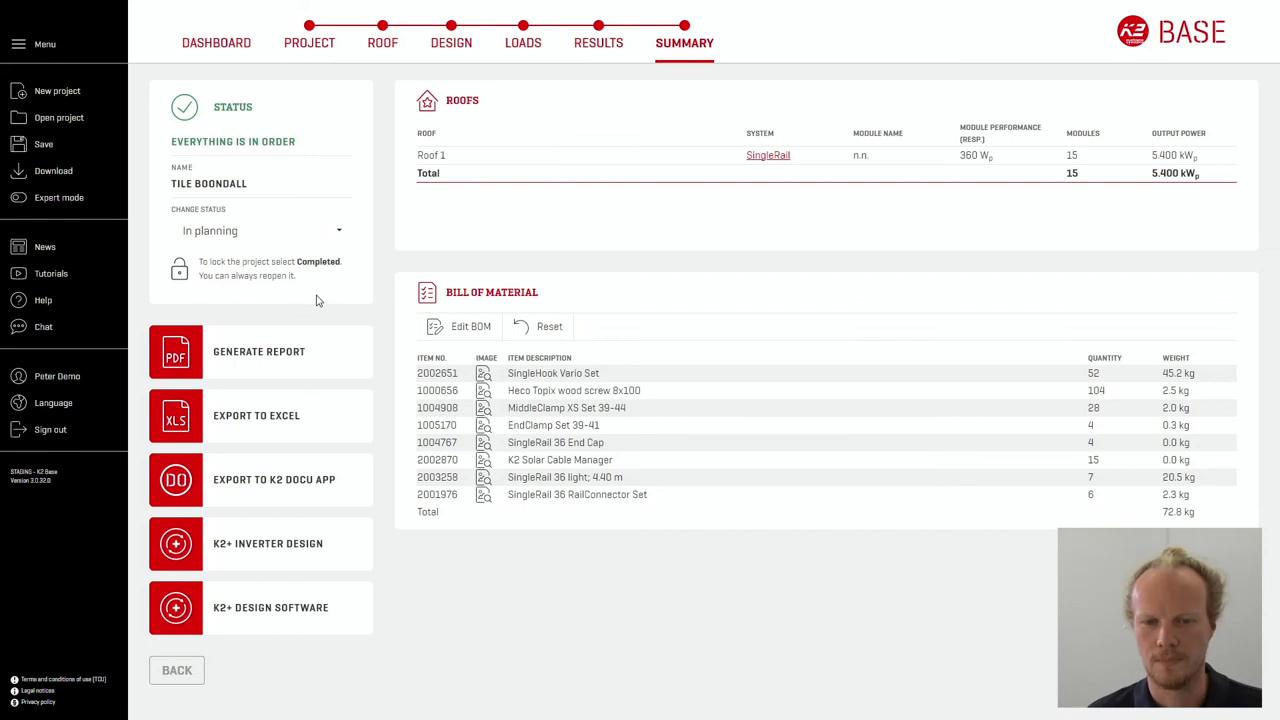
pyautogui.moveTo(675, 276)
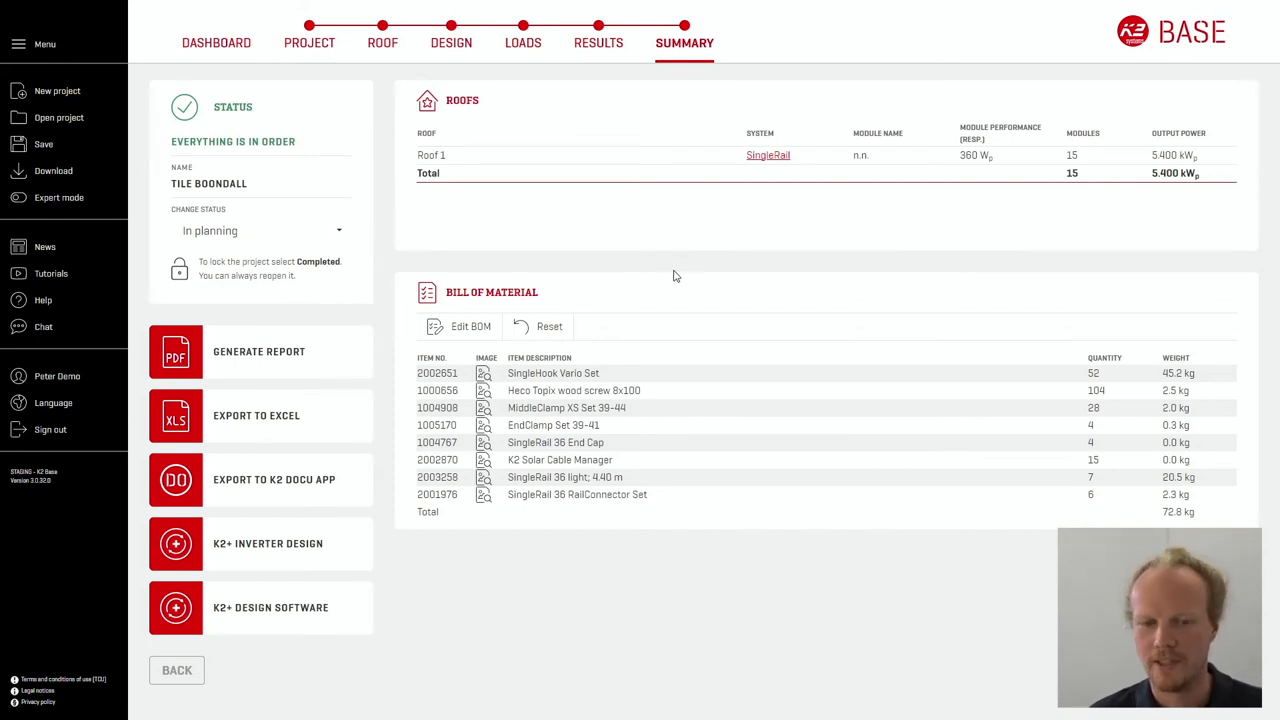
pyautogui.moveTo(727, 240)
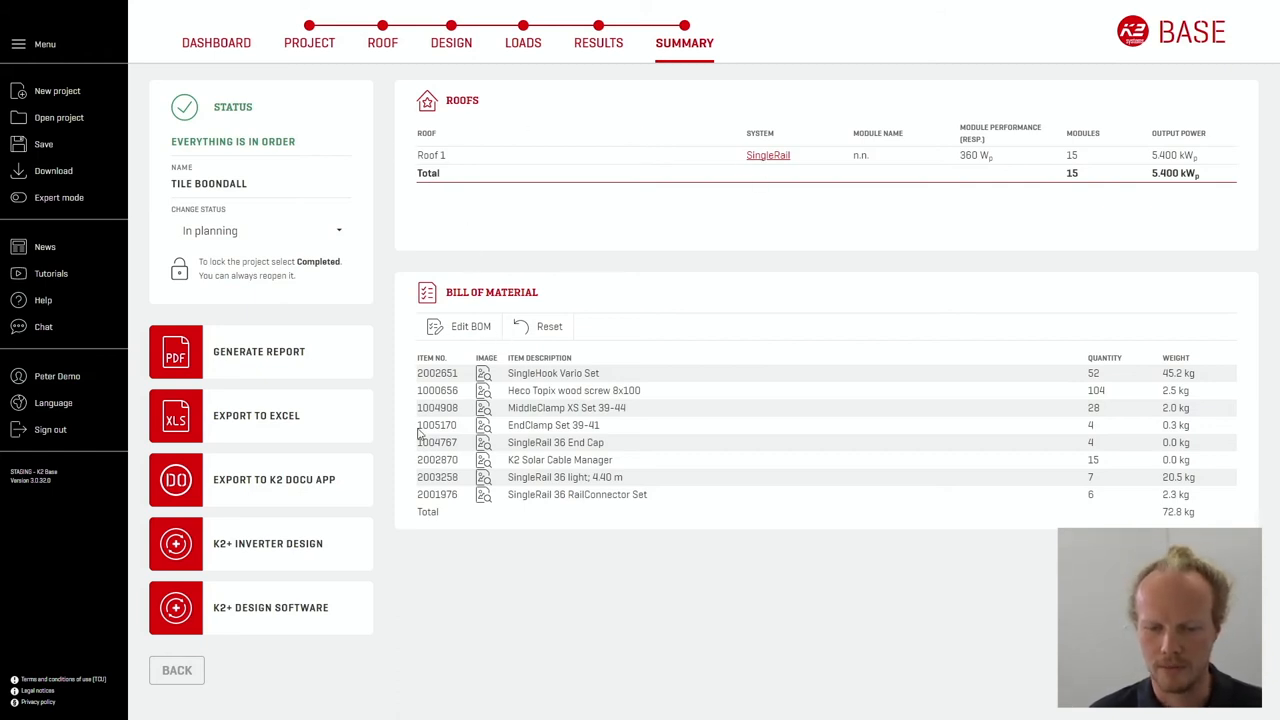
pyautogui.moveTo(1100, 373)
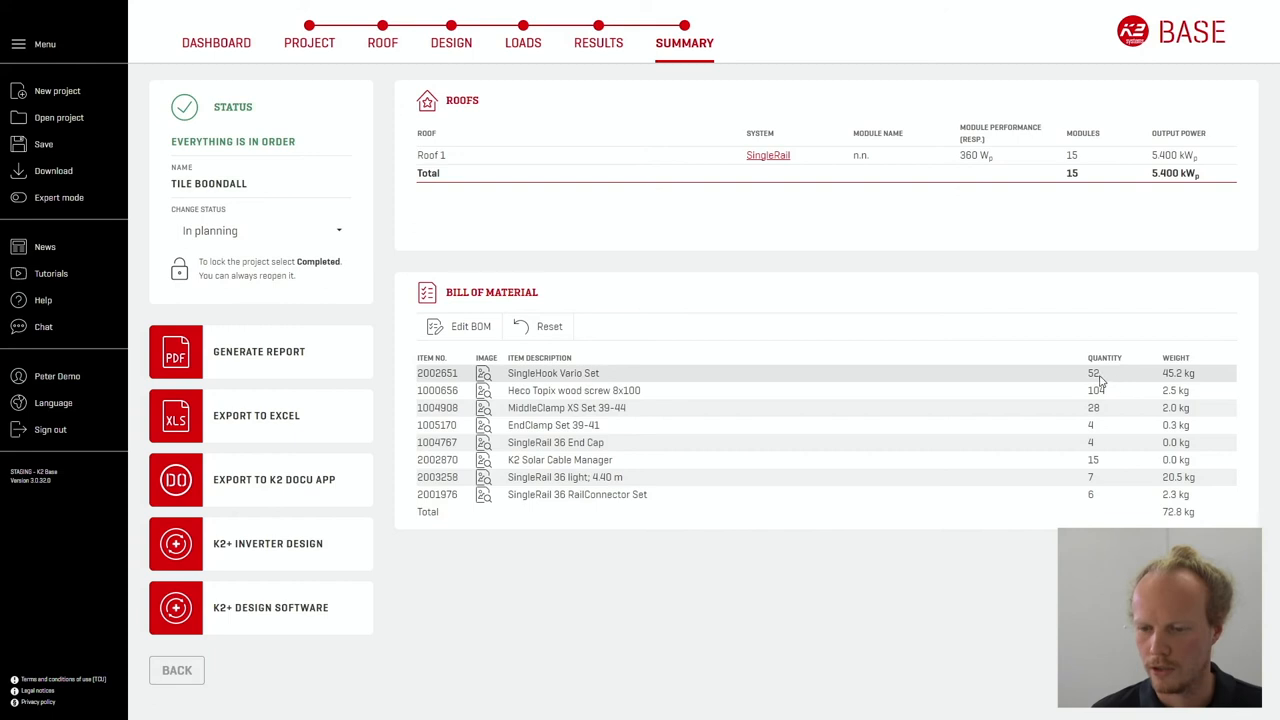
pyautogui.moveTo(757, 296)
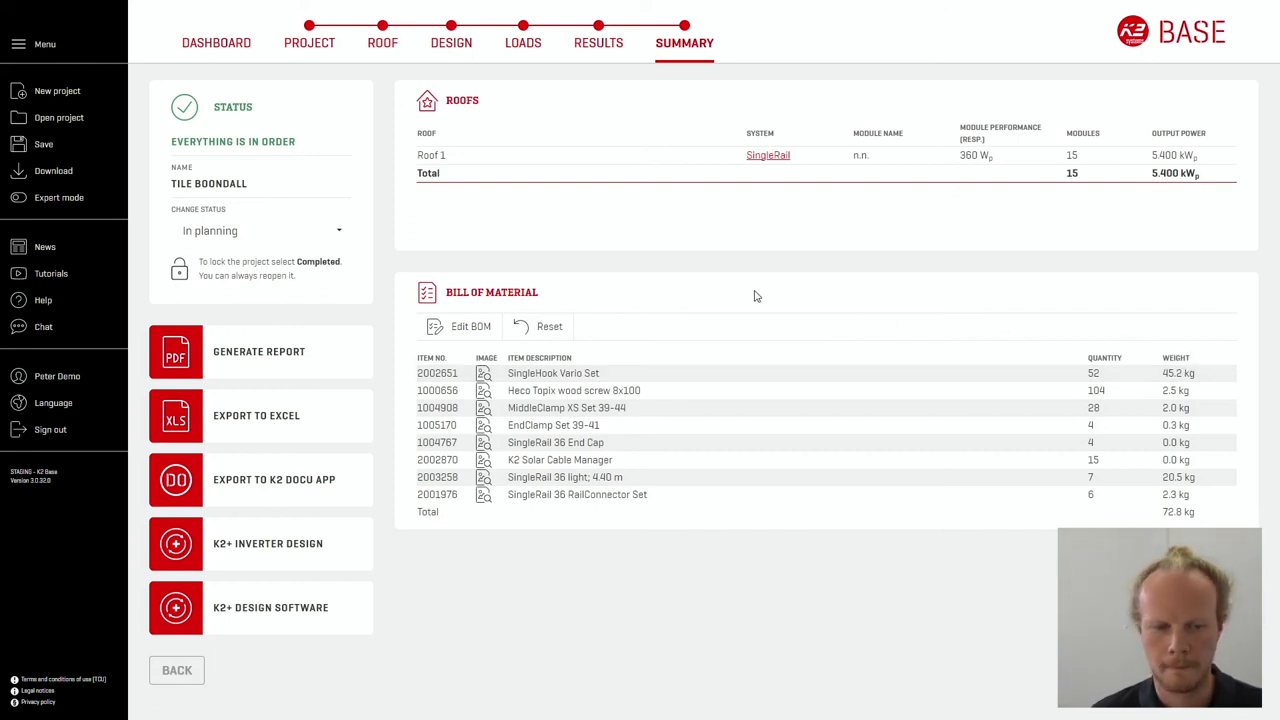
pyautogui.moveTo(389, 399)
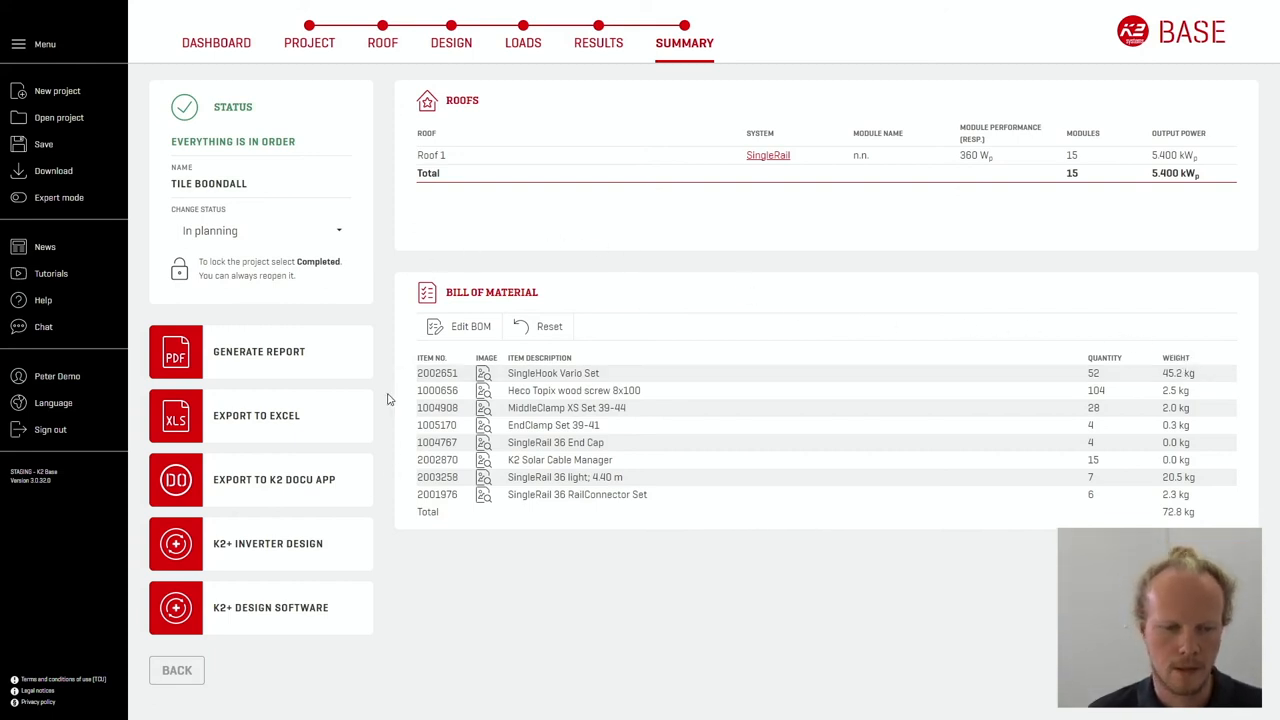
pyautogui.moveTo(300, 349)
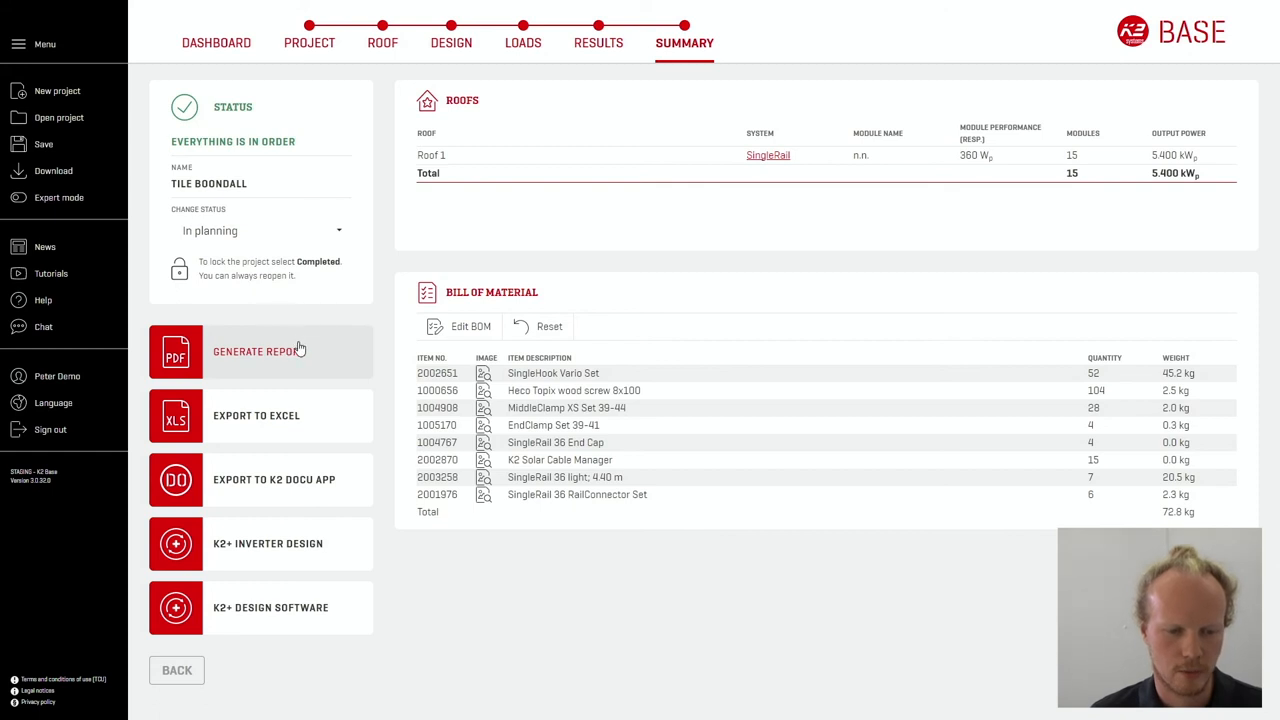
pyautogui.moveTo(235, 388)
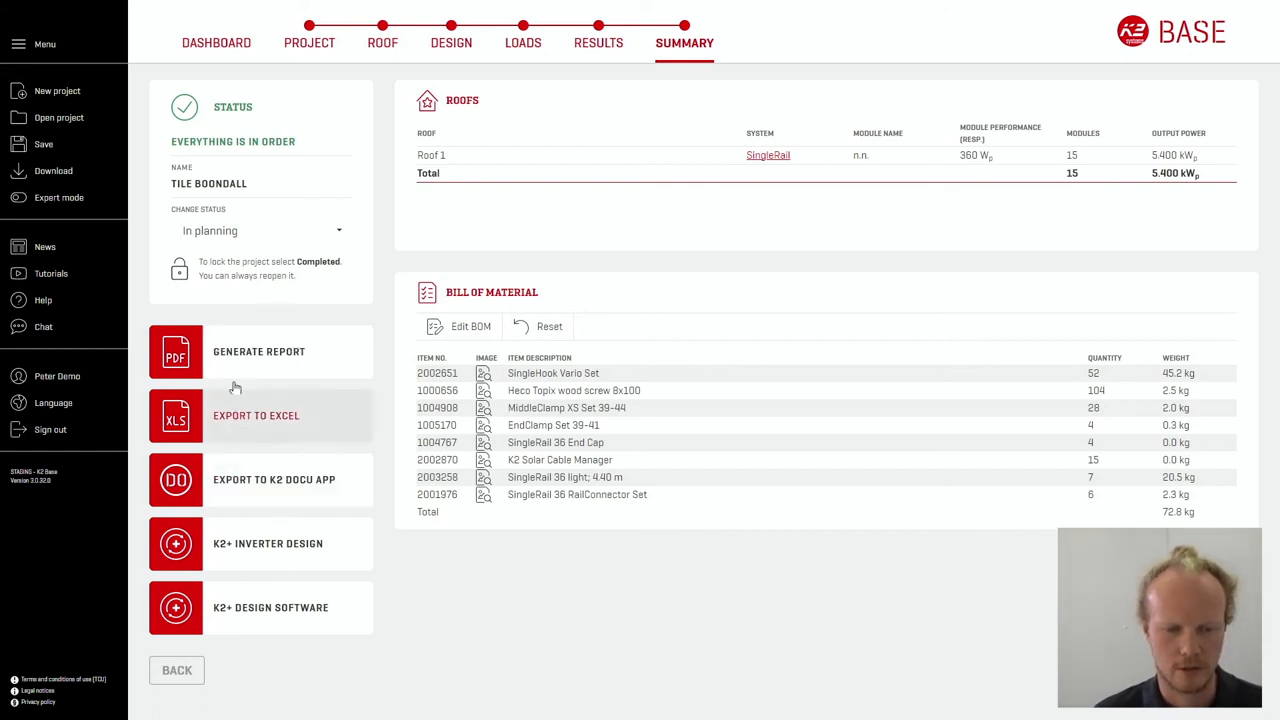
# Generate the Tile Boondall PDF report with all sections and open the downloaded file
pyautogui.click(258, 351)
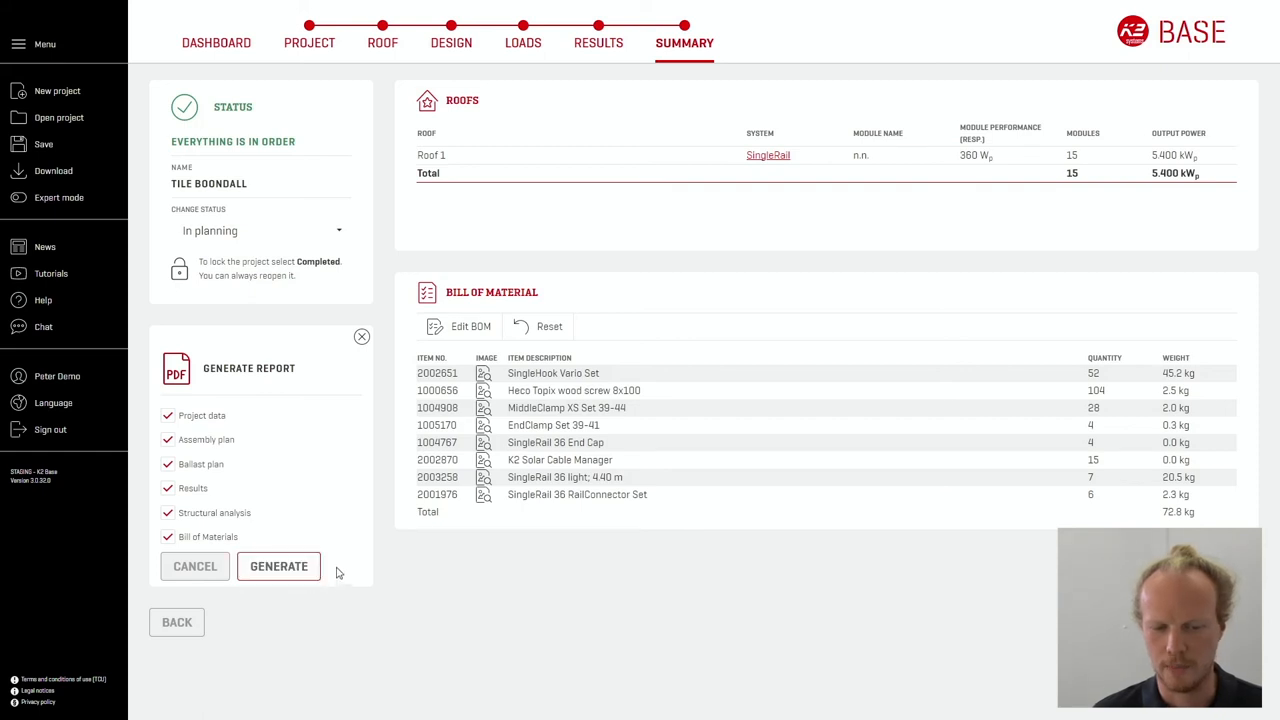
pyautogui.moveTo(350, 427)
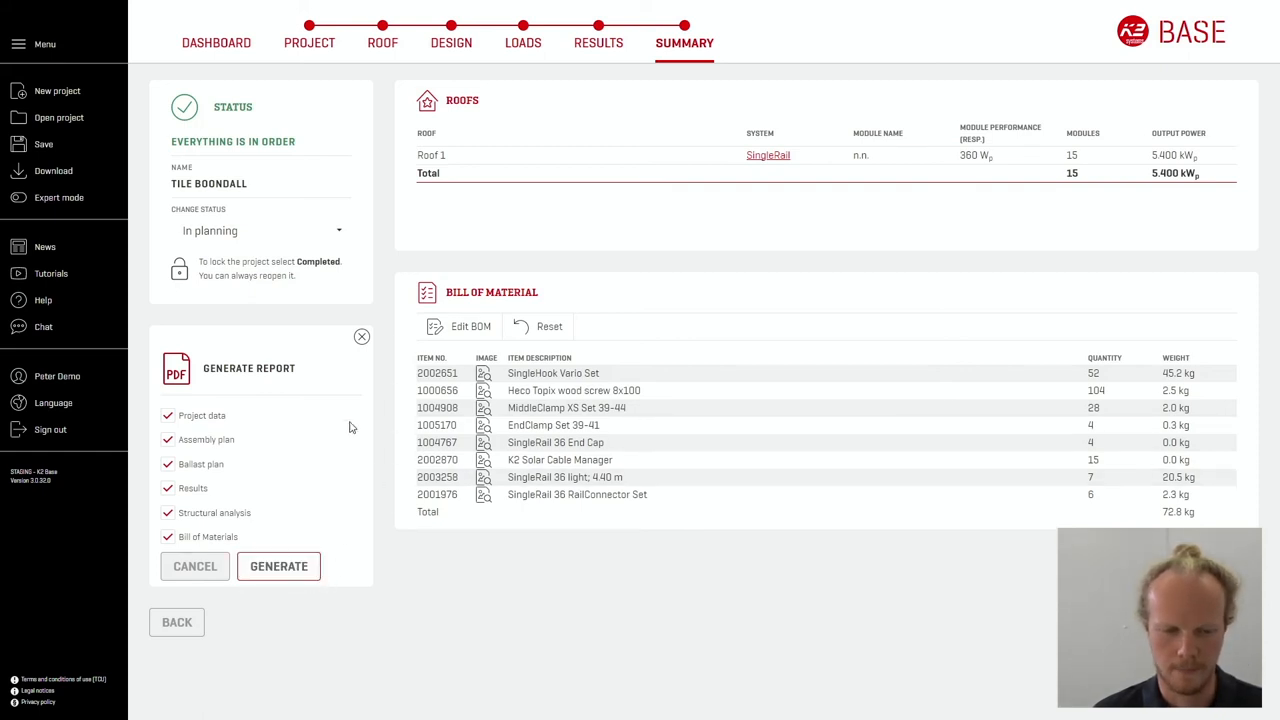
pyautogui.click(361, 336)
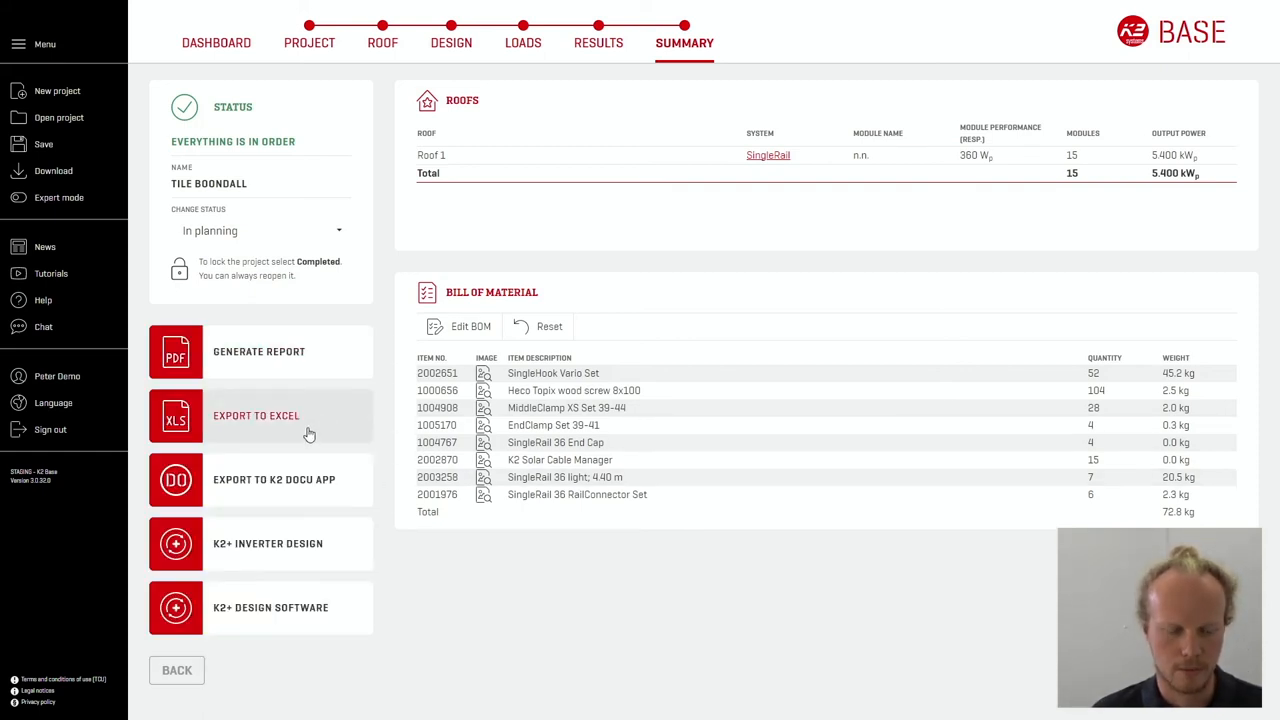
pyautogui.moveTo(346, 546)
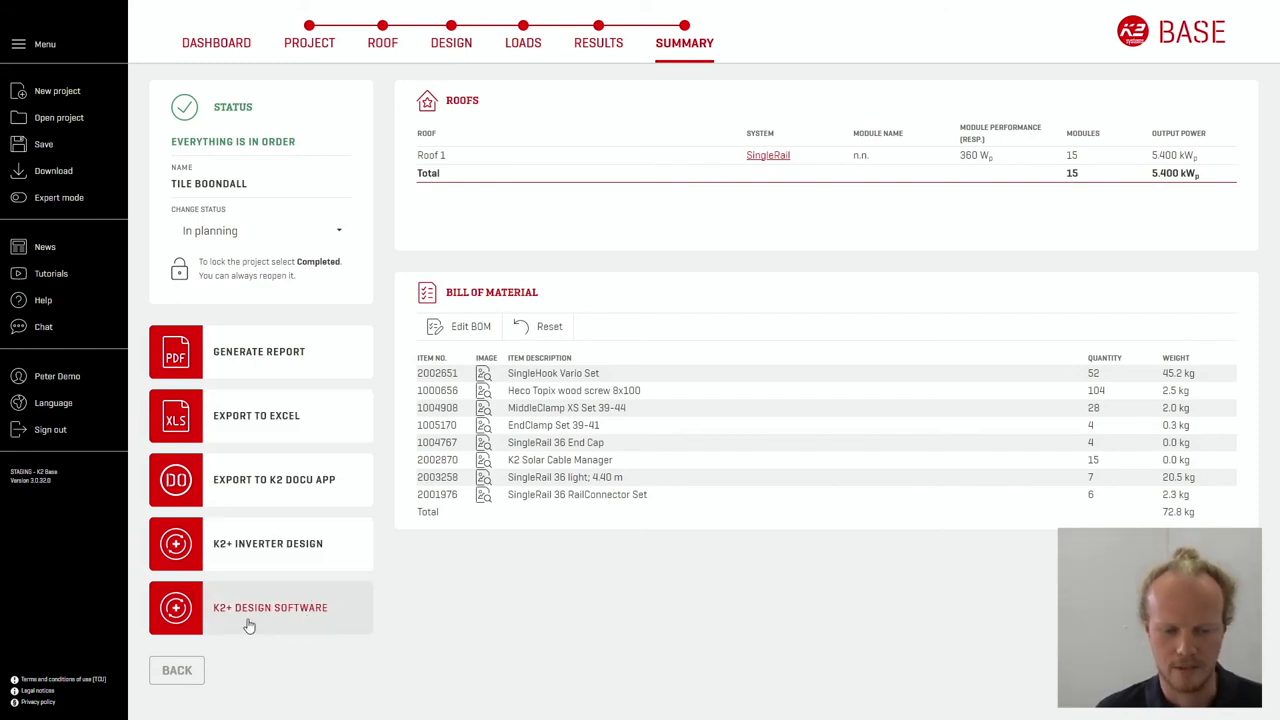
pyautogui.moveTo(290, 362)
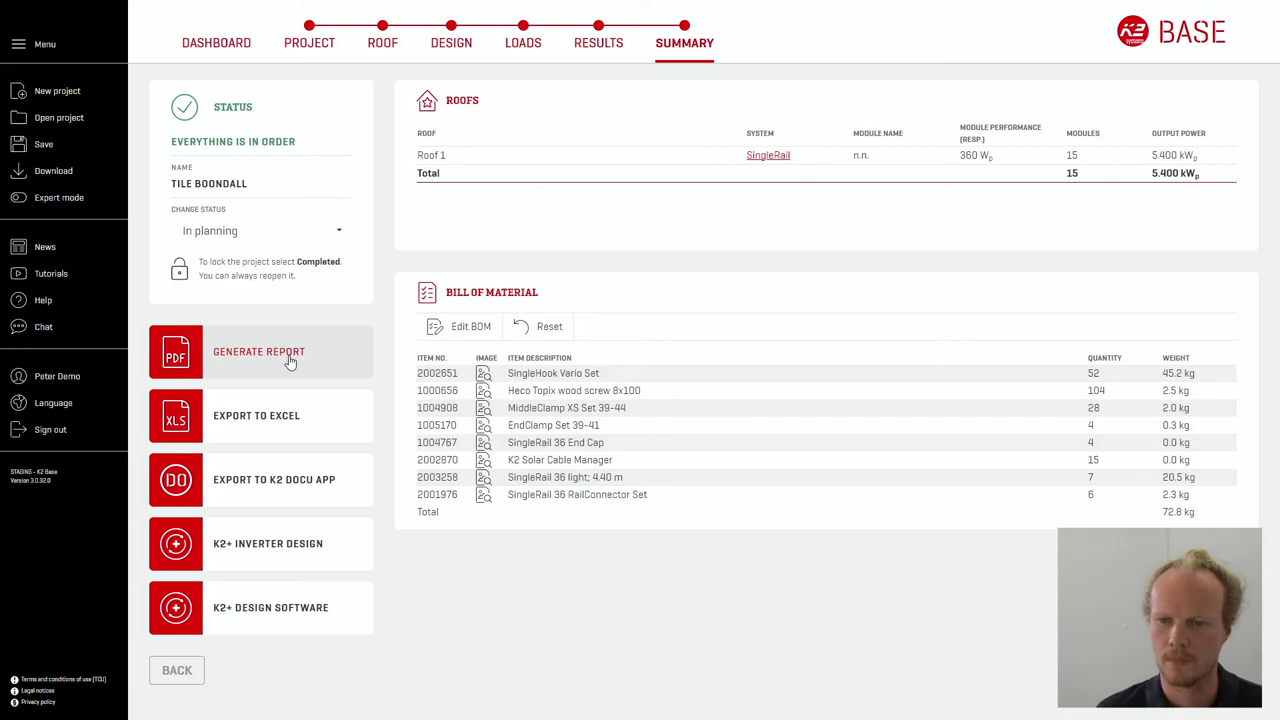
pyautogui.click(258, 351)
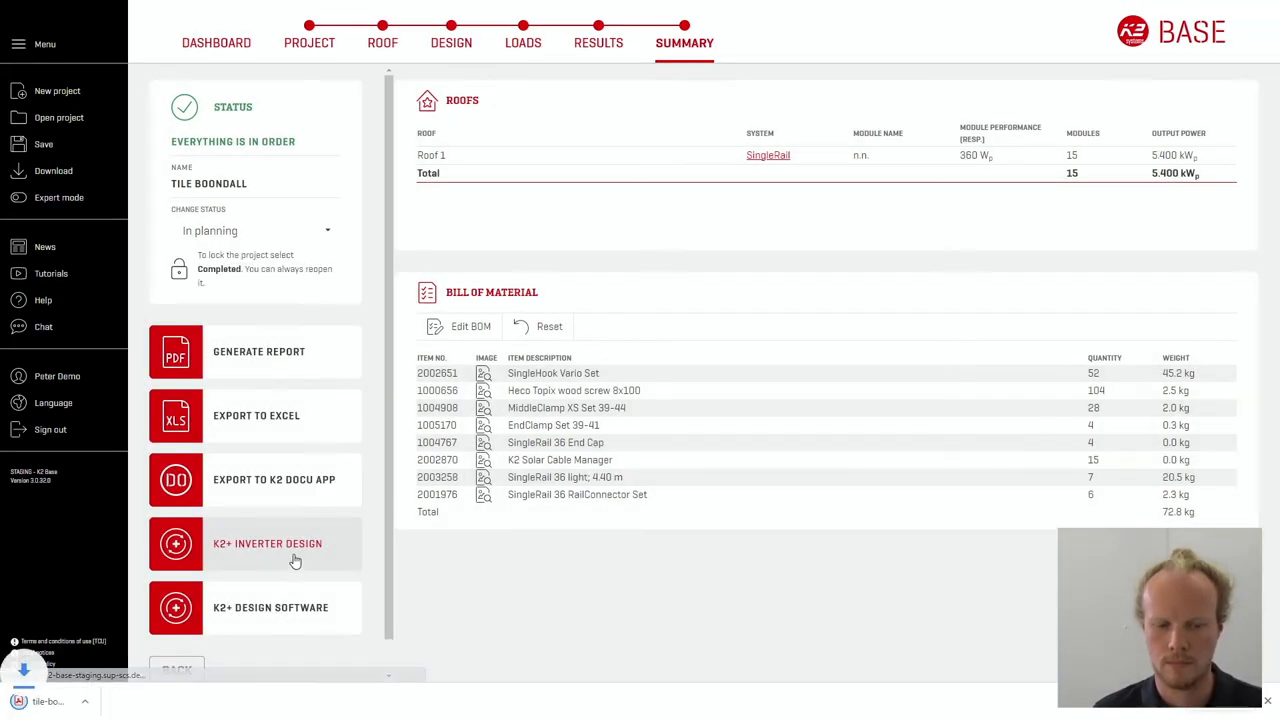
pyautogui.click(258, 351)
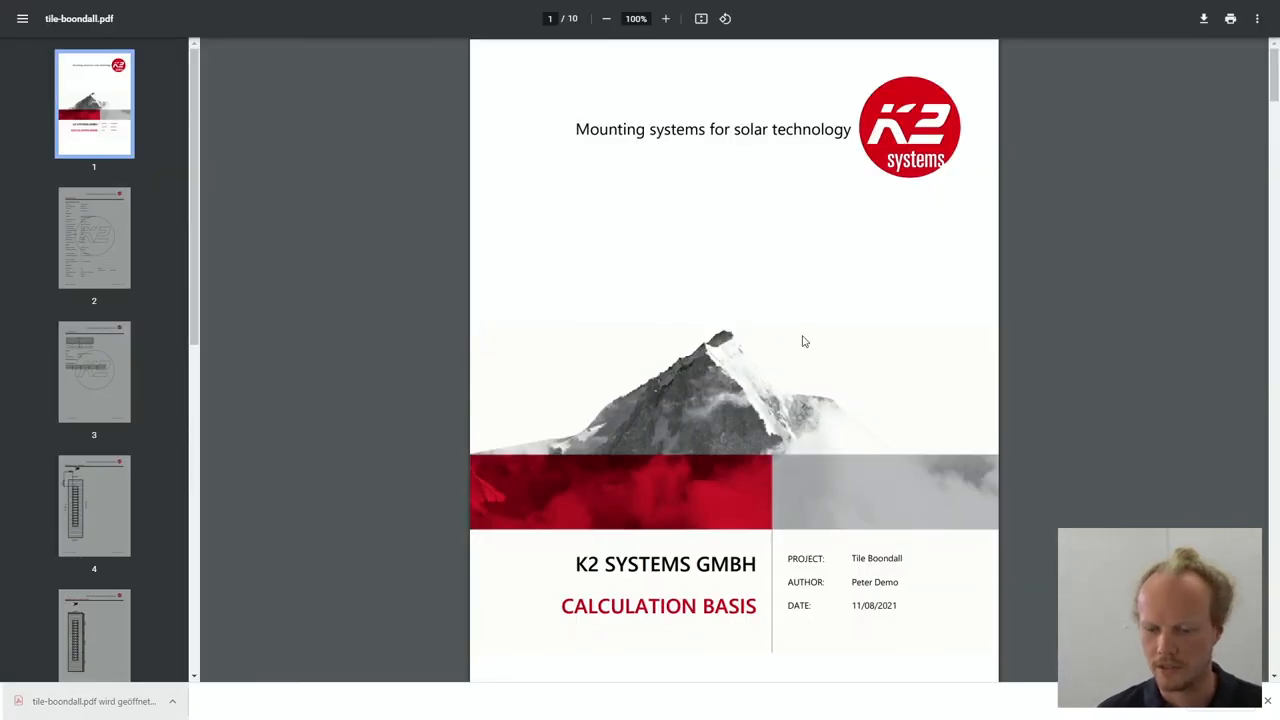
# Scroll through report pages 1–5 to the Assembly Plan - Base Rail Layer page
pyautogui.scroll(-3)
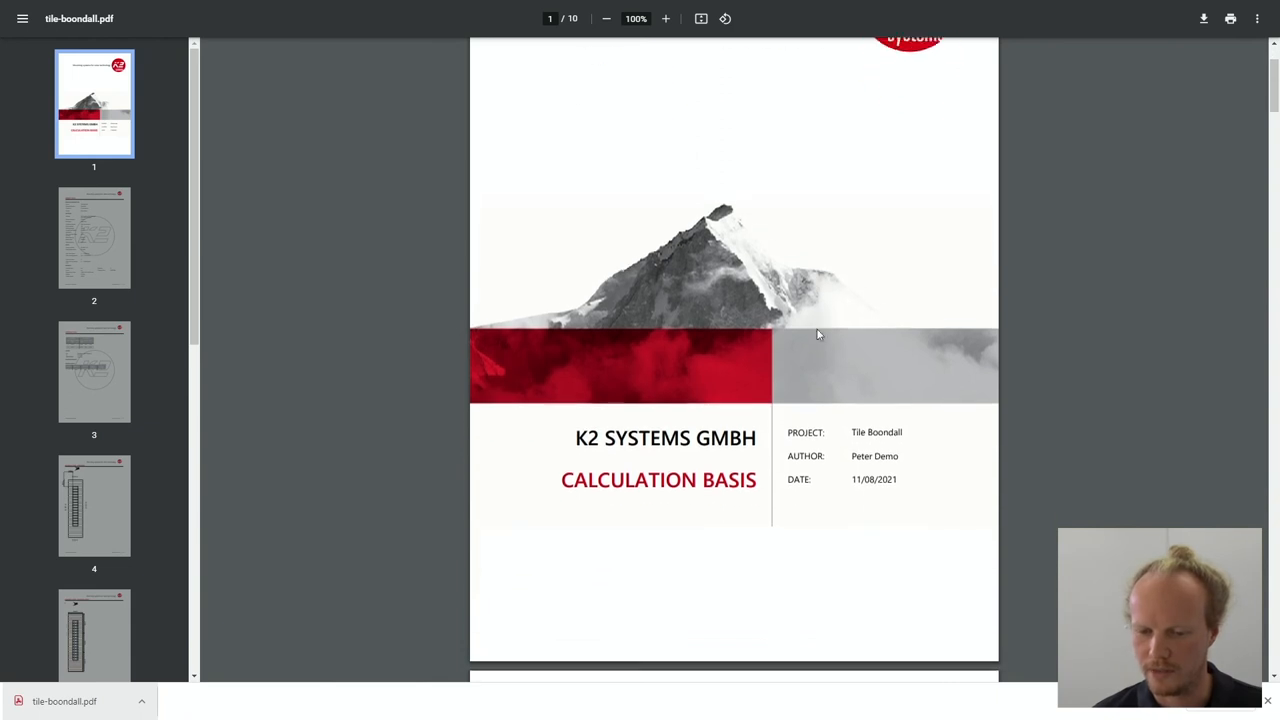
pyautogui.scroll(-3)
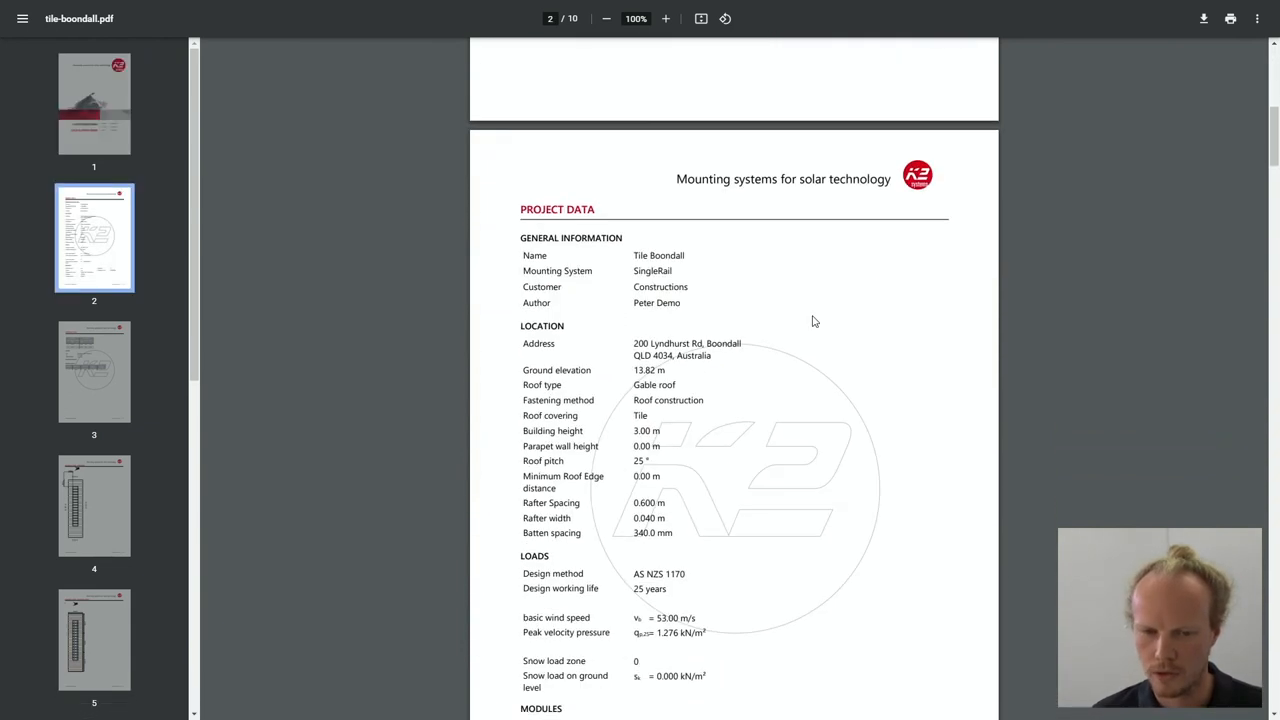
pyautogui.scroll(-3)
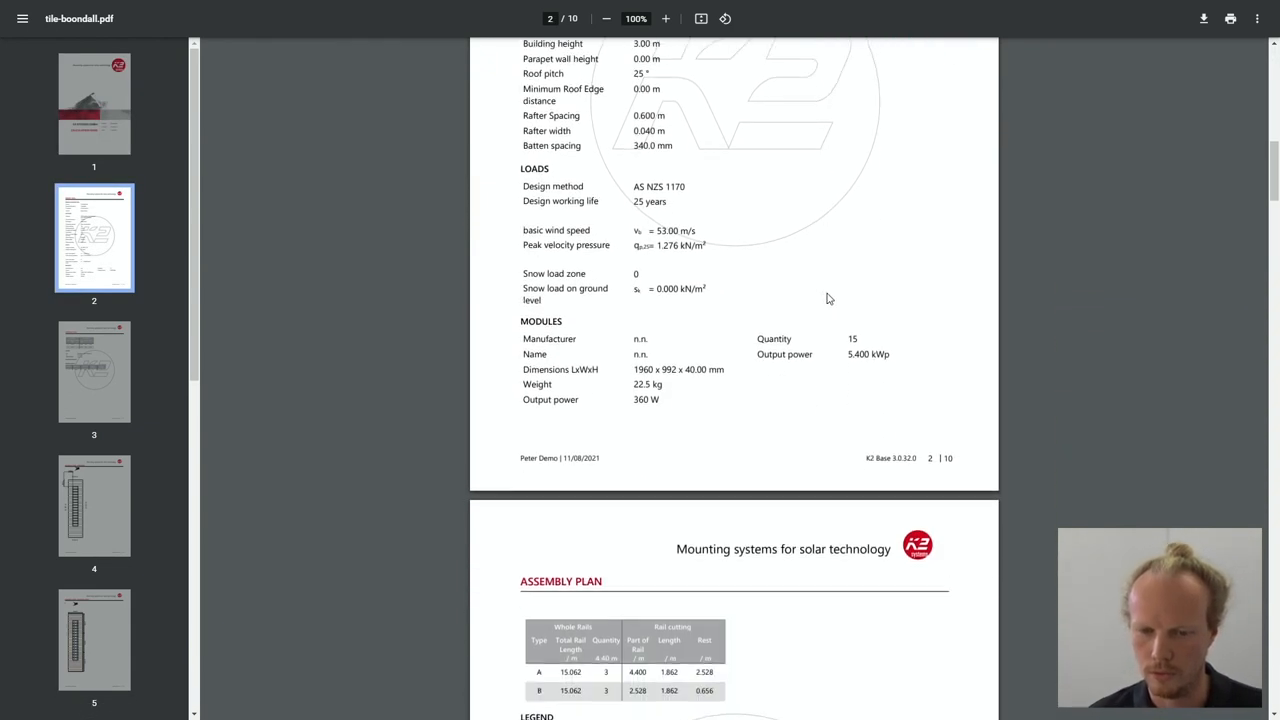
pyautogui.scroll(-3)
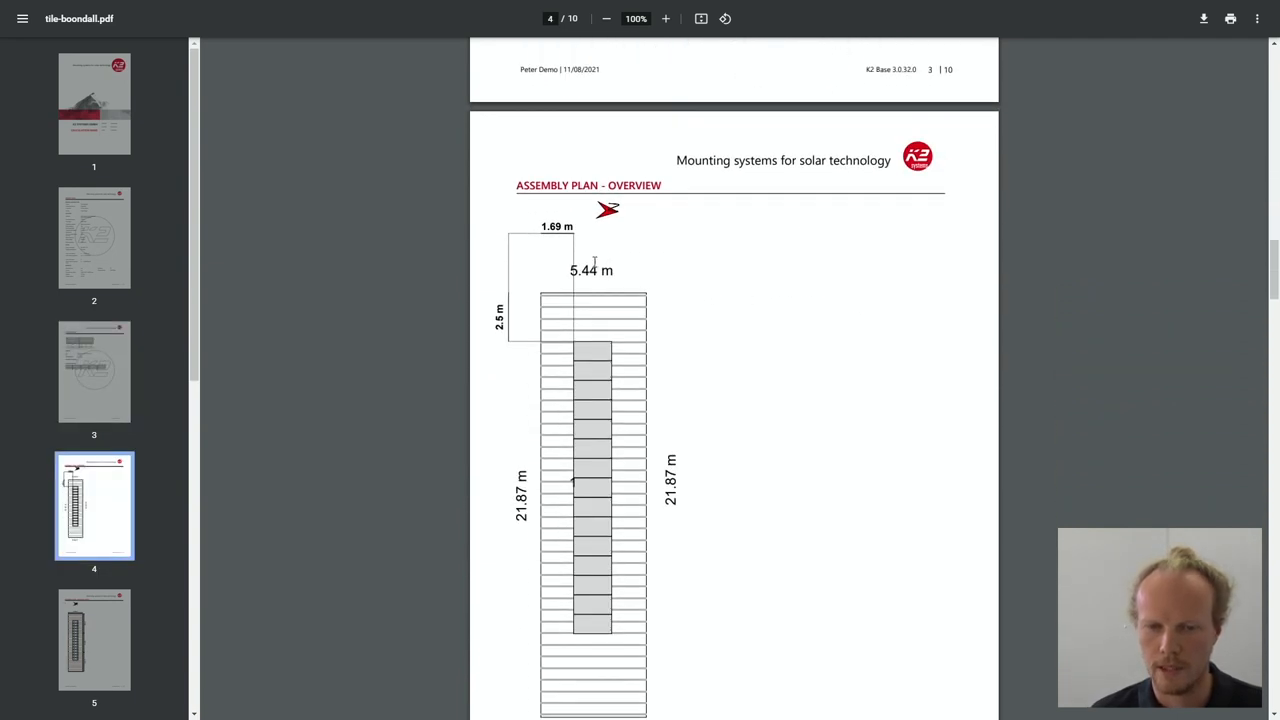
pyautogui.scroll(-3)
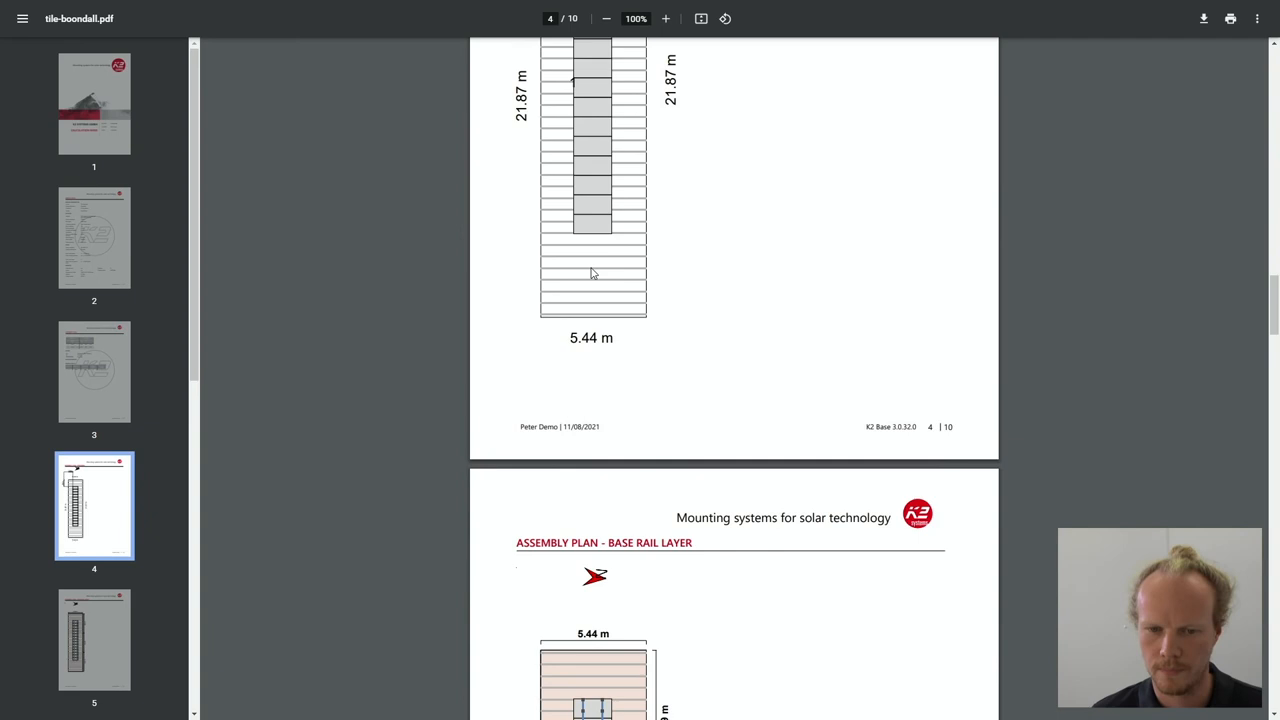
pyautogui.scroll(-3)
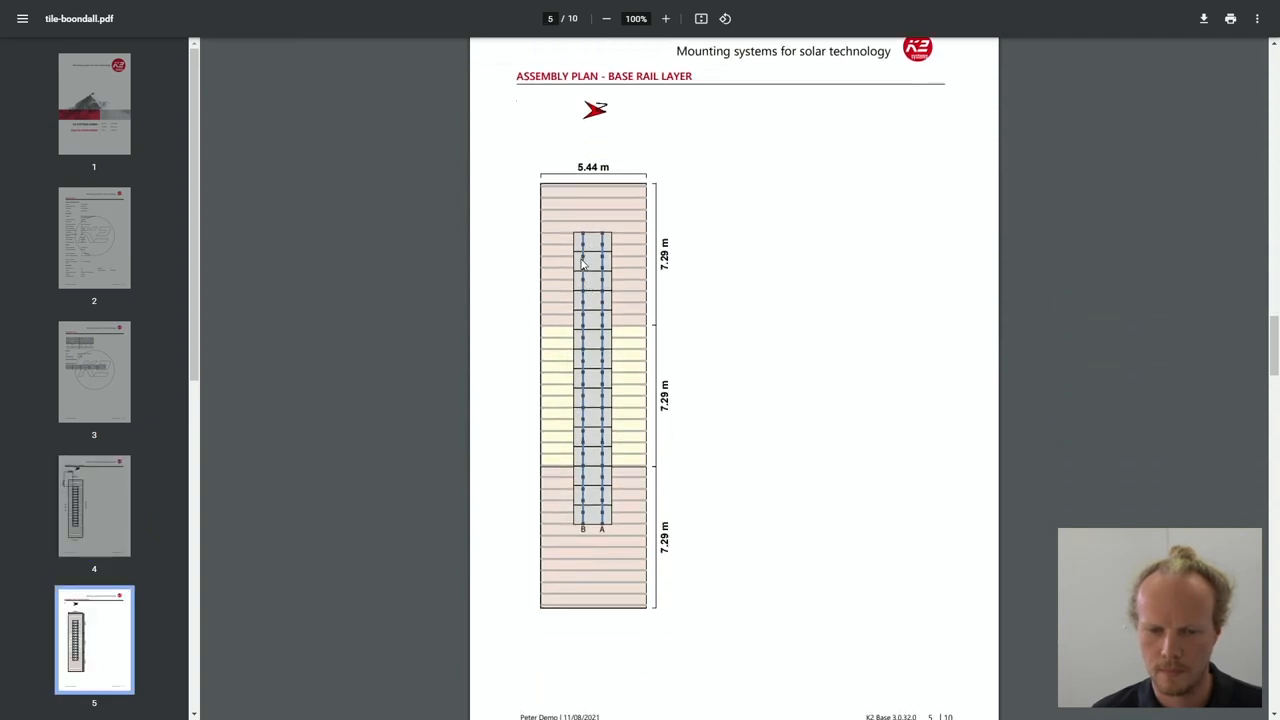
pyautogui.moveTo(599, 518)
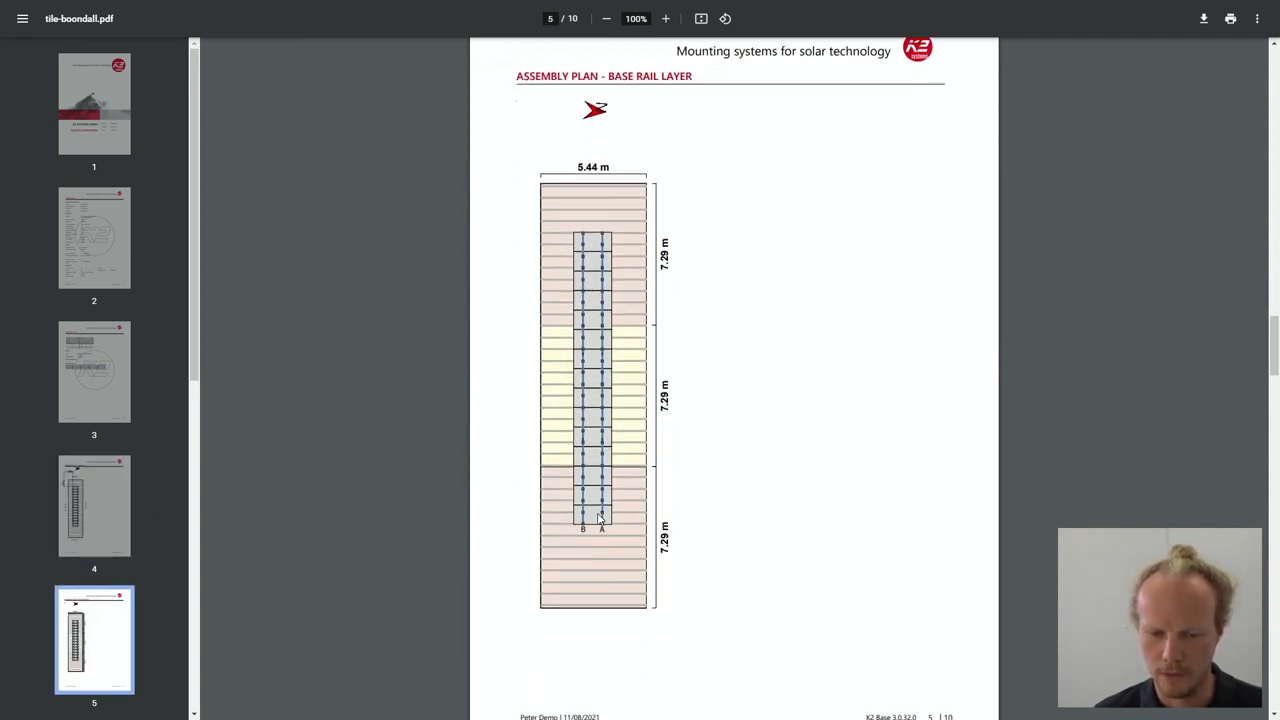
pyautogui.moveTo(605, 491)
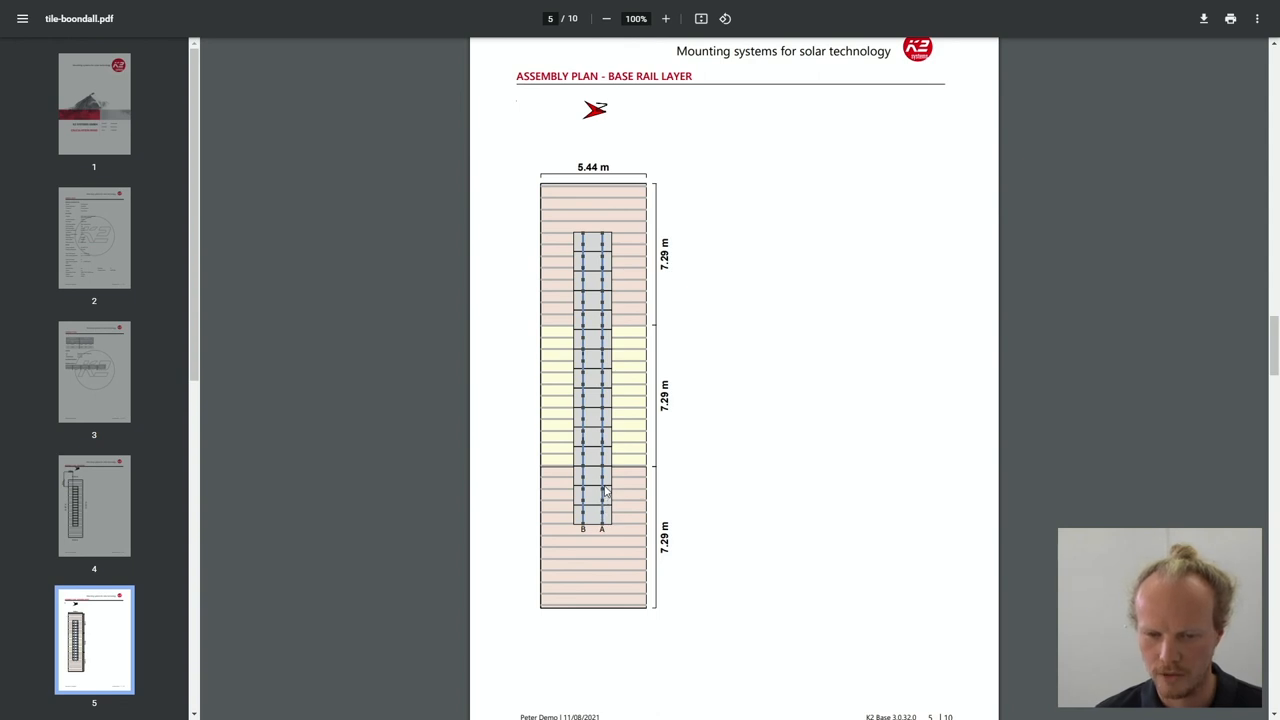
pyautogui.moveTo(652, 472)
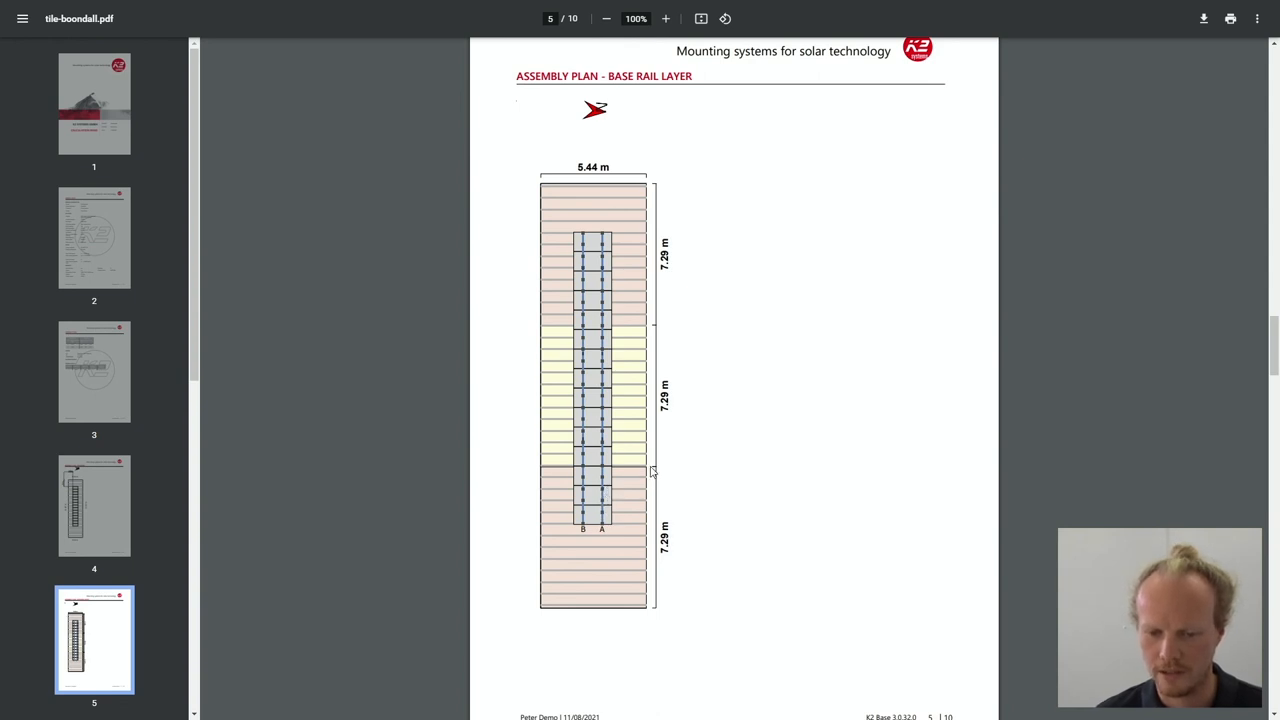
pyautogui.moveTo(623, 291)
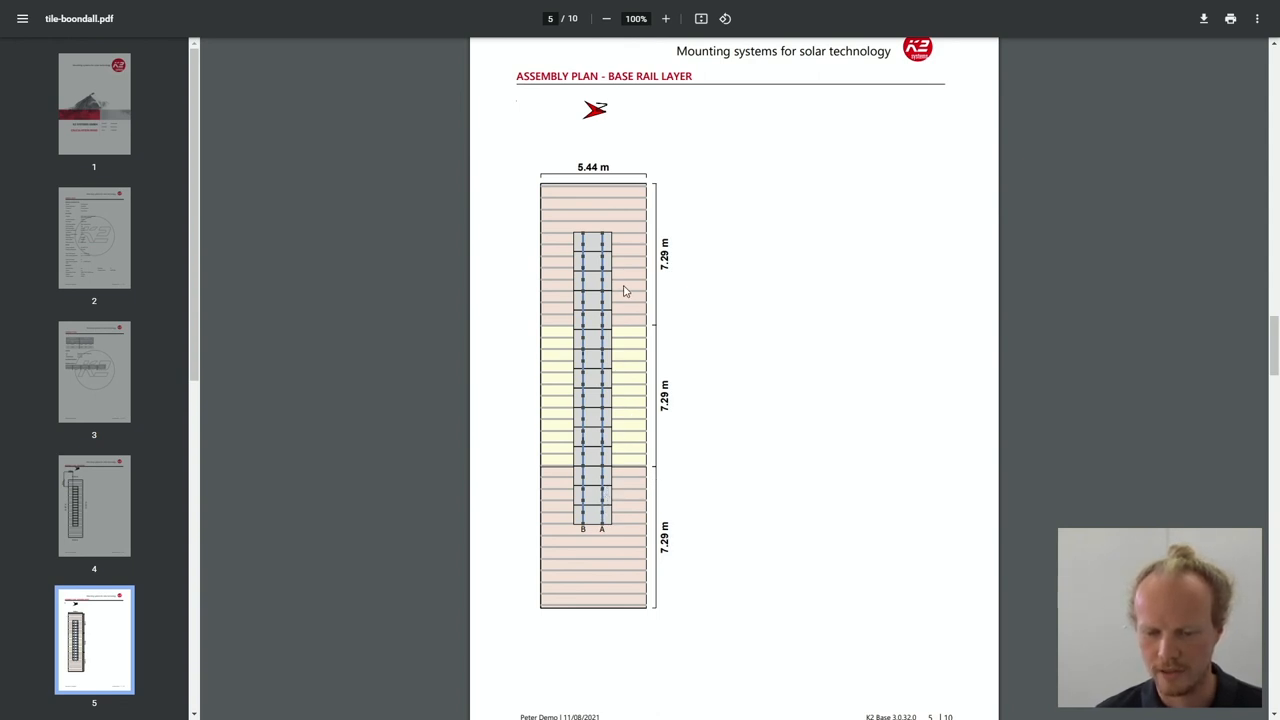
# Zoom the report to 125% and scroll from Results into the Structural Analysis Report
pyautogui.scroll(-3)
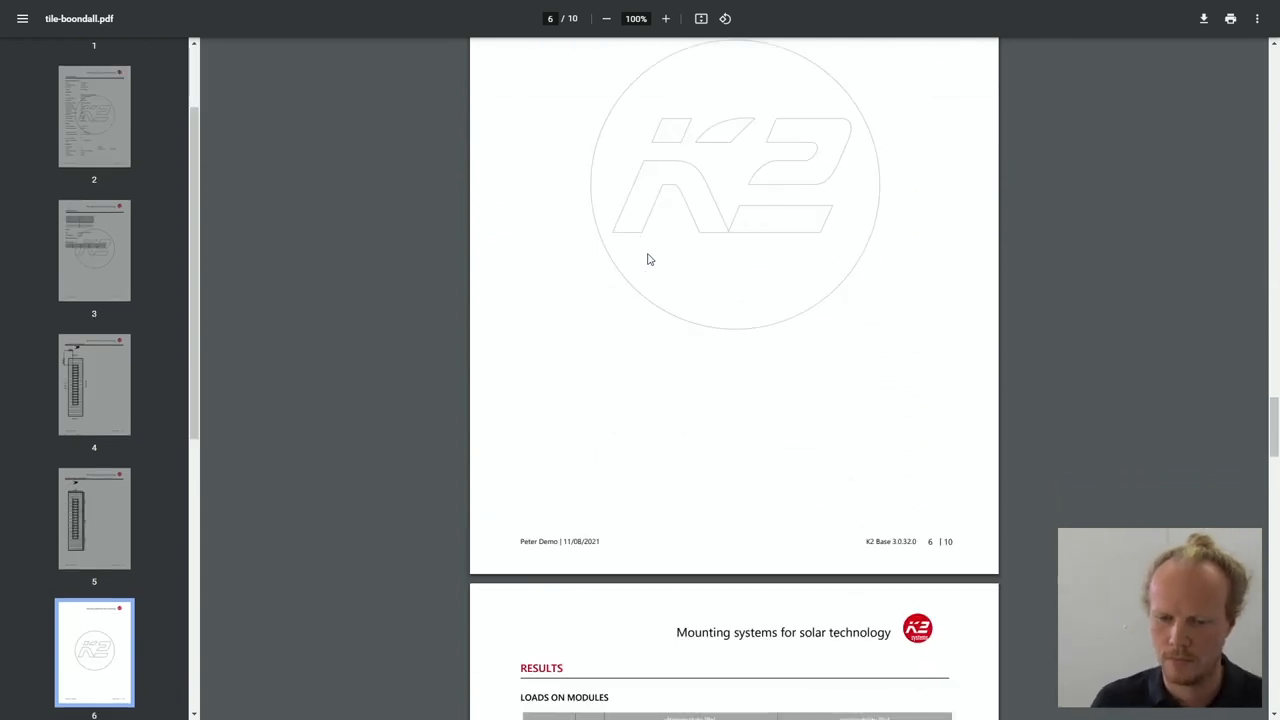
pyautogui.scroll(-3)
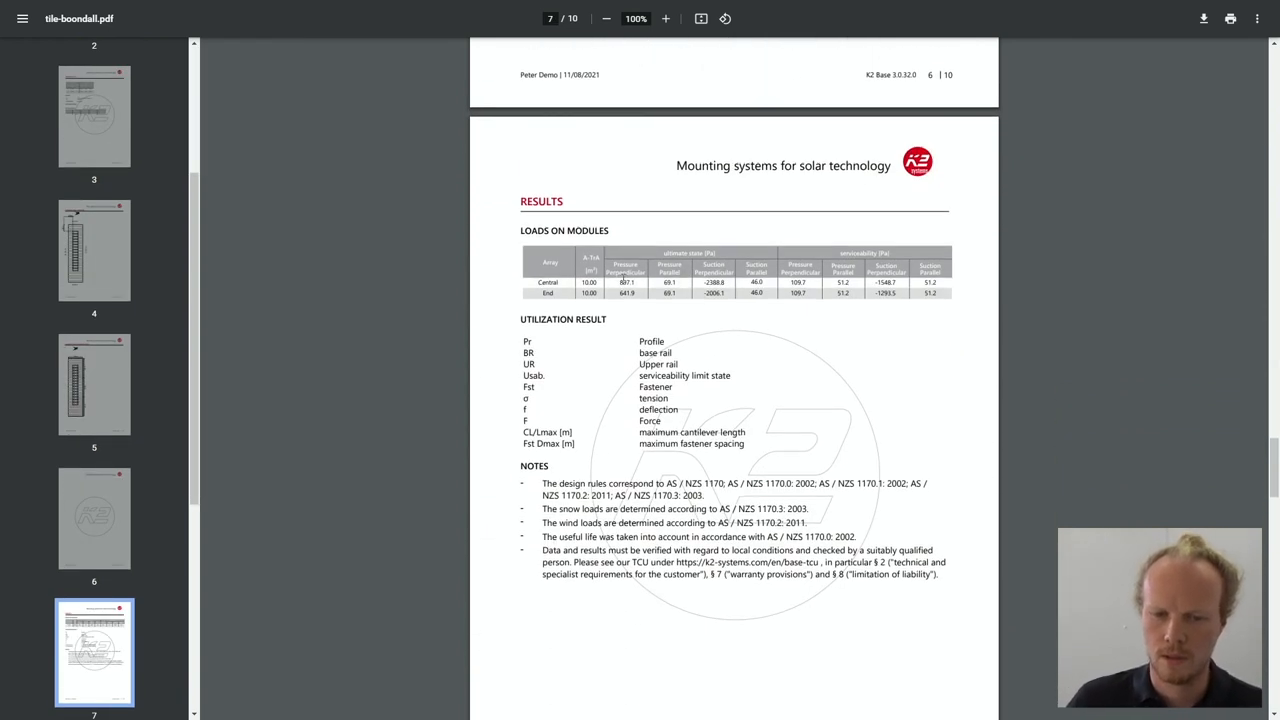
pyautogui.click(665, 18)
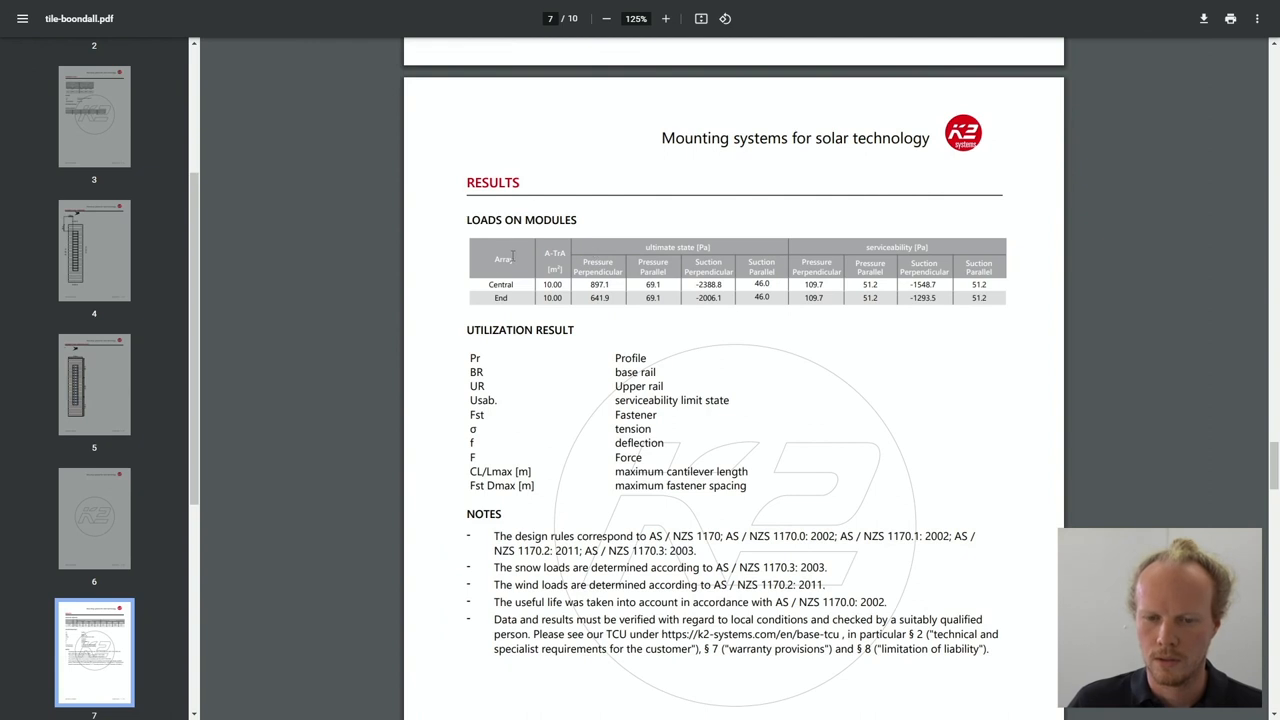
pyautogui.moveTo(975, 274)
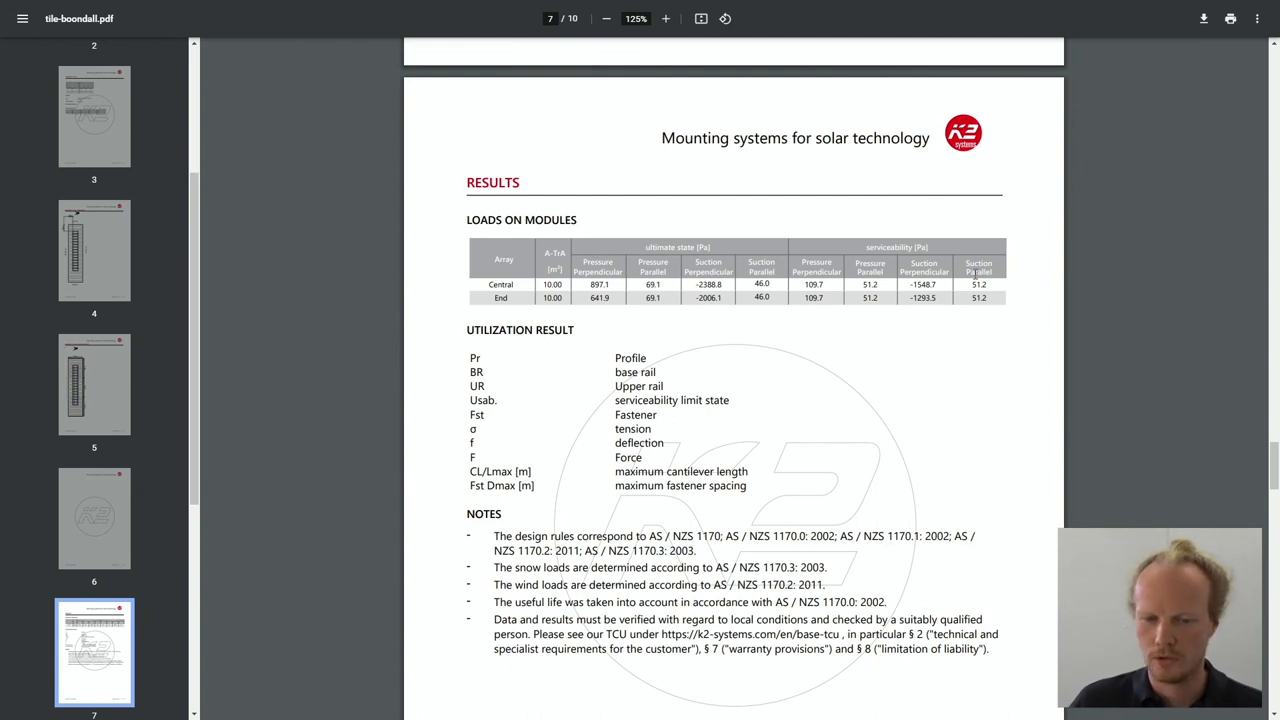
pyautogui.scroll(-3)
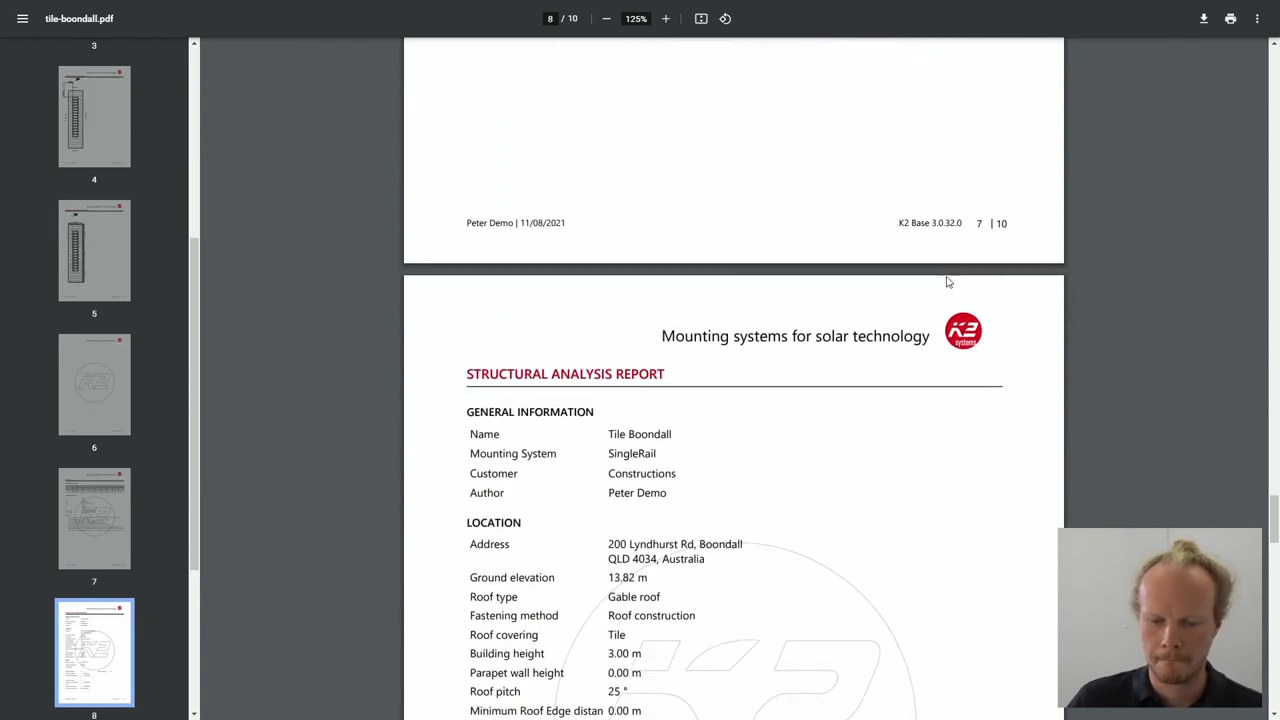
pyautogui.scroll(-3)
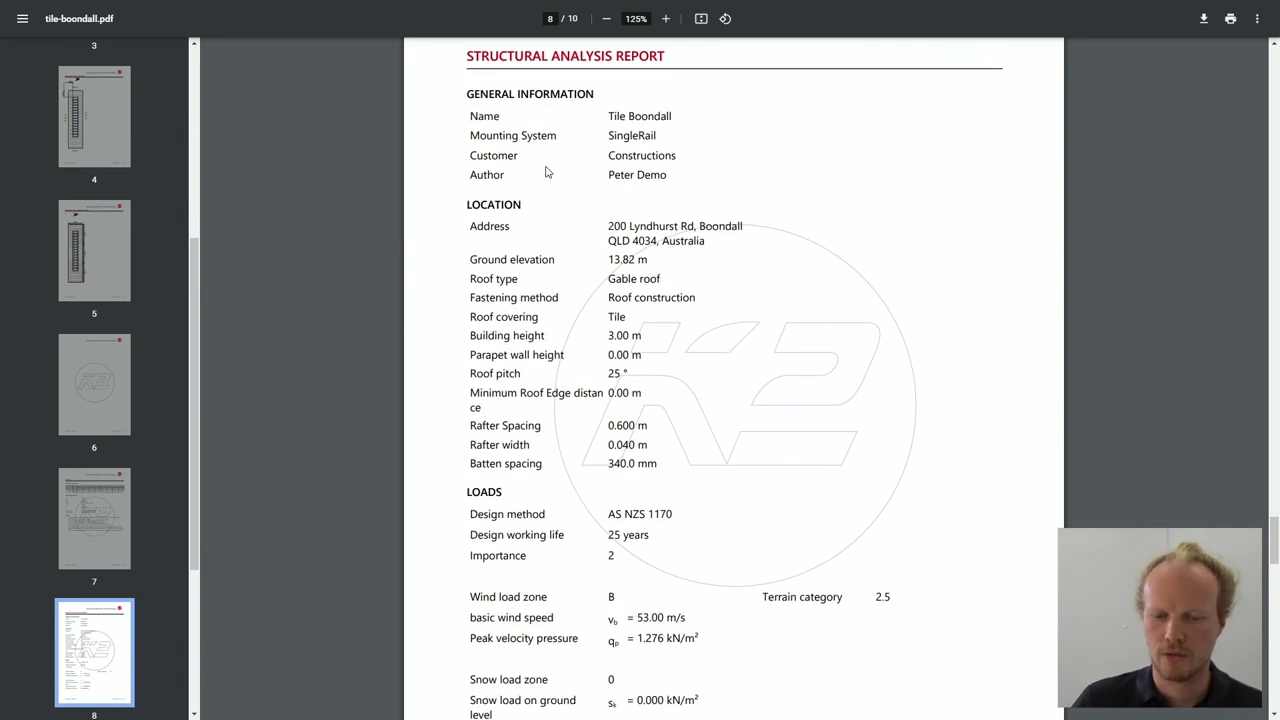
pyautogui.scroll(-3)
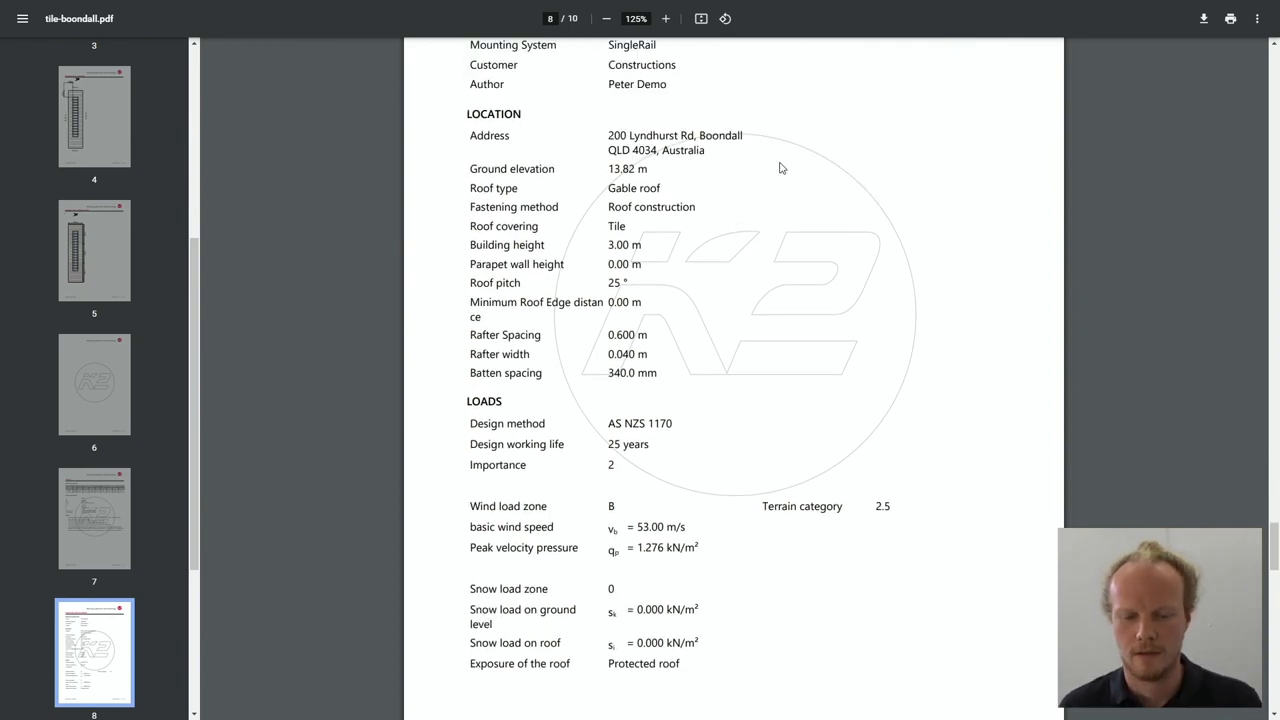